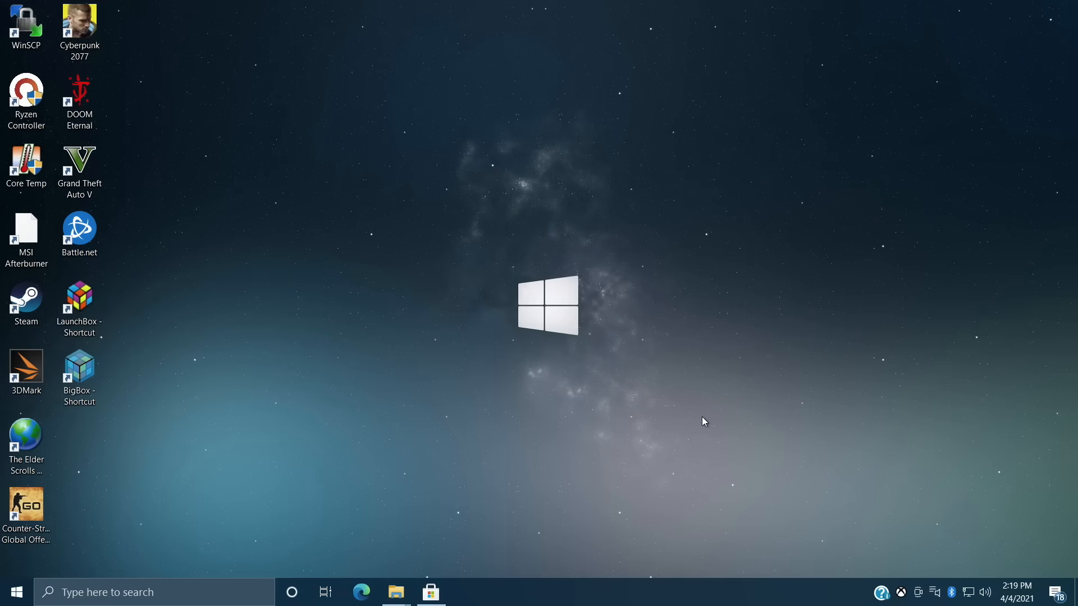
mouse_move(696, 433)
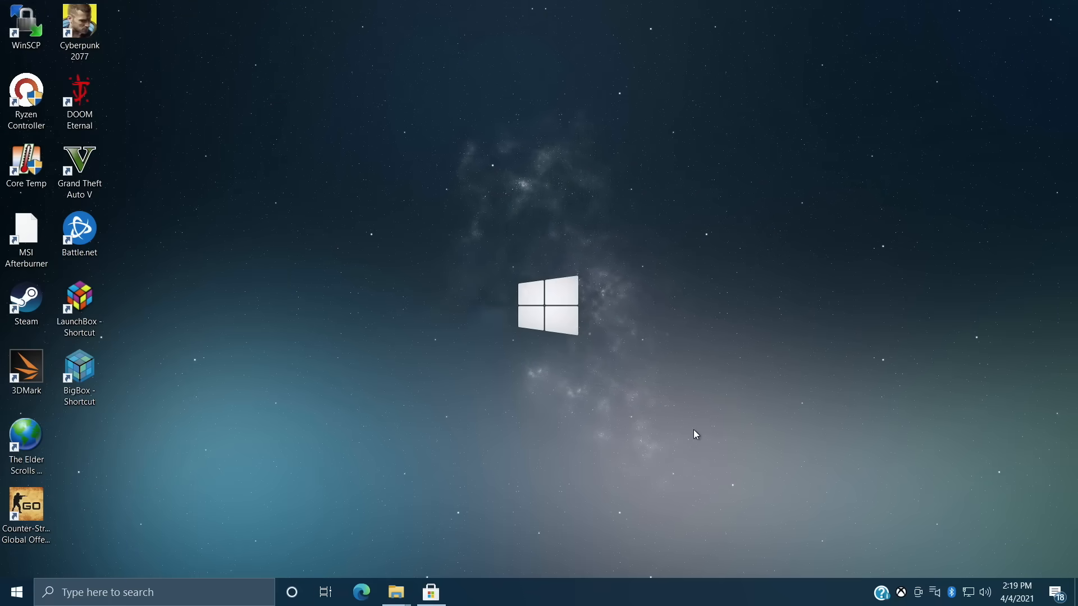
mouse_move(693, 438)
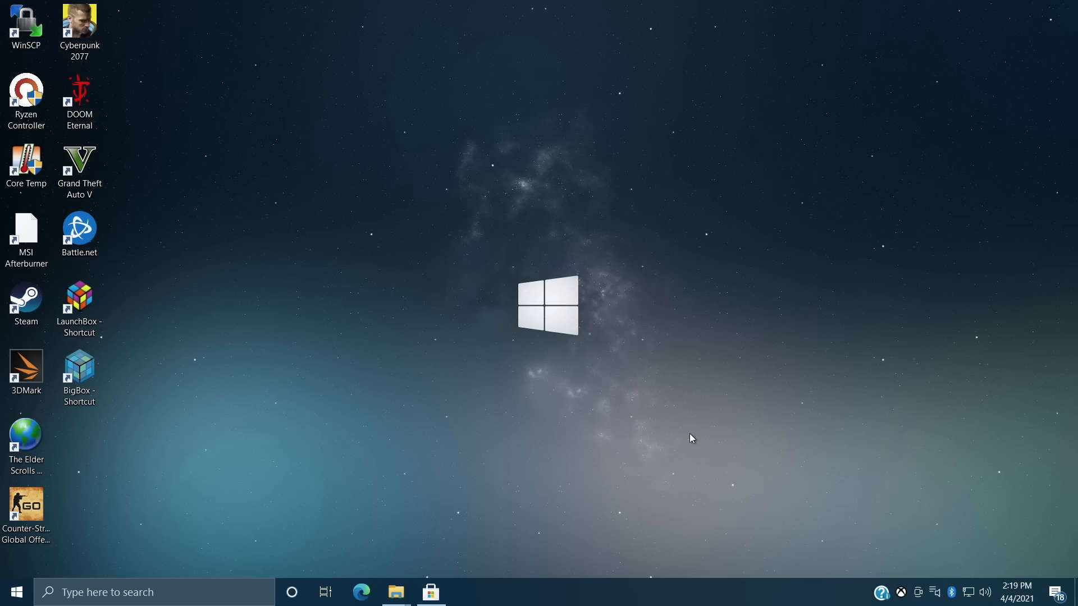
Bring up the Start menu showing Xbox Game Streaming (Test App) under Recently added
click(154, 592)
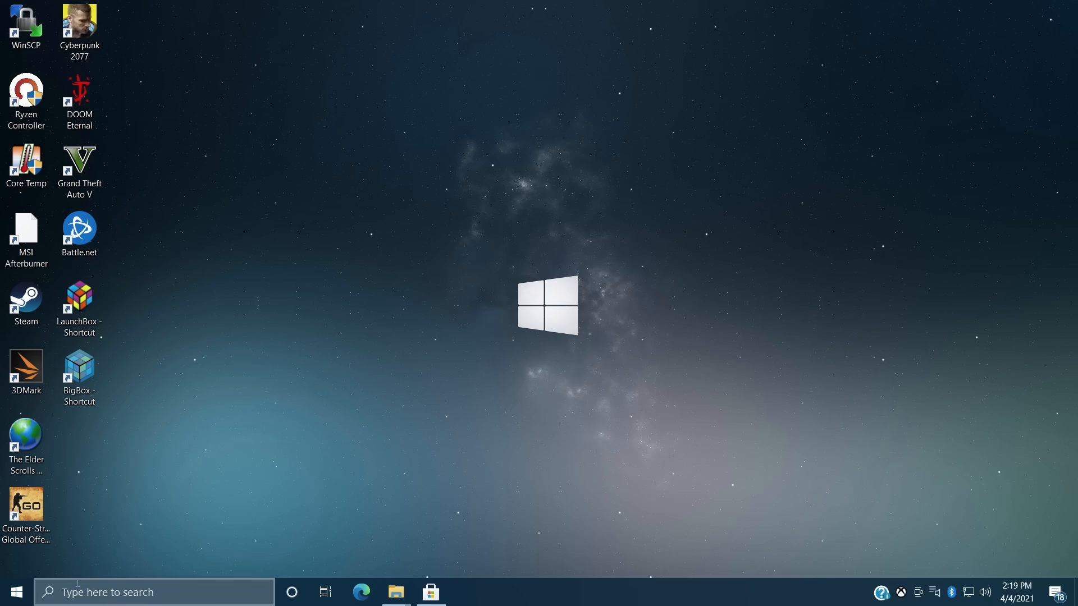
click(15, 592)
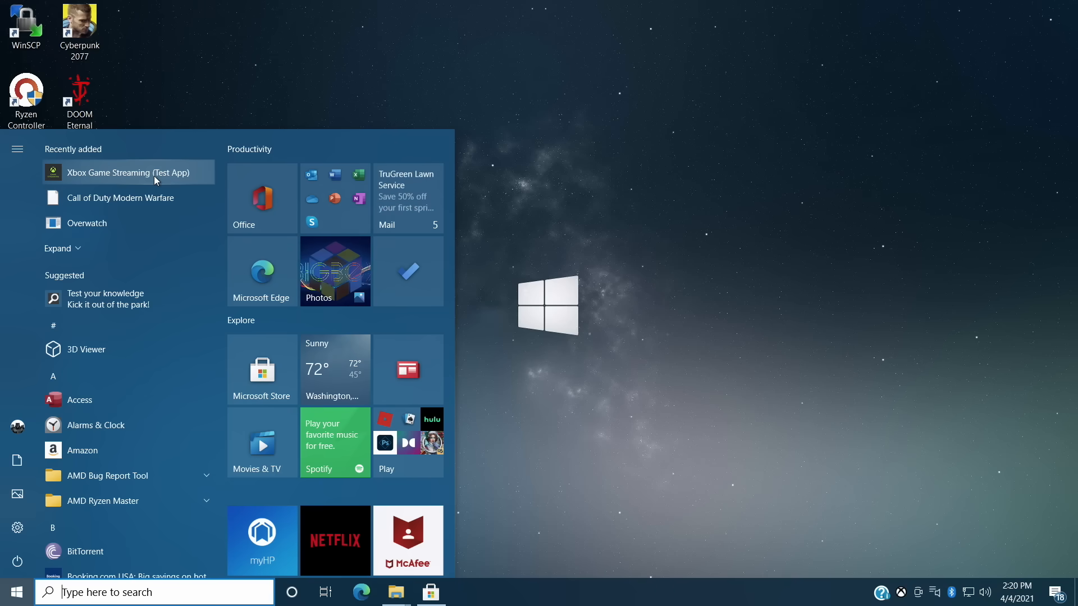
Launch the test app and page through Recent Games to the last title and back
click(128, 173)
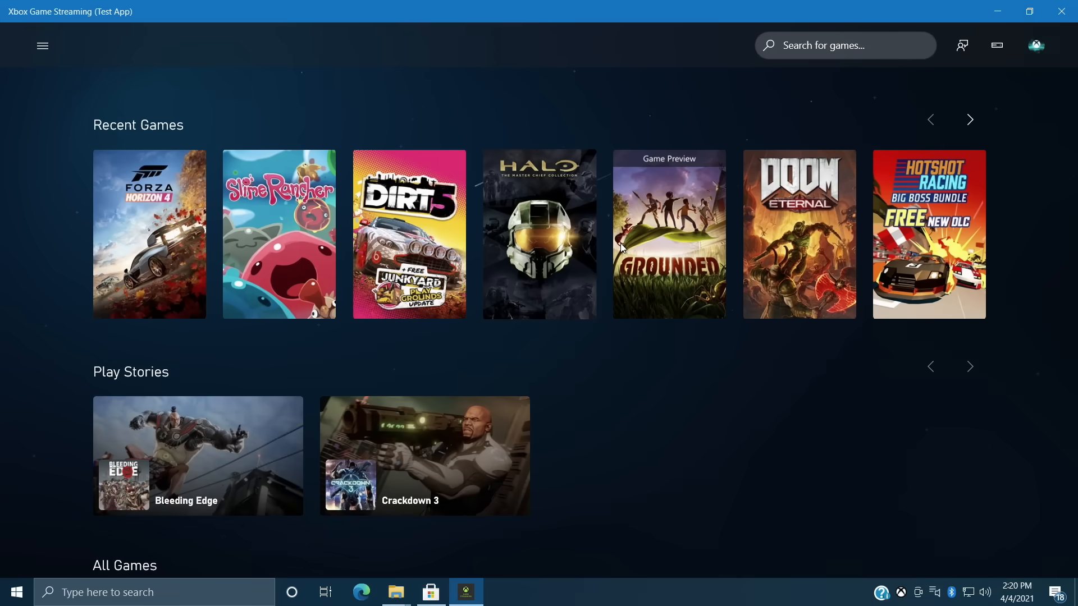
click(969, 119)
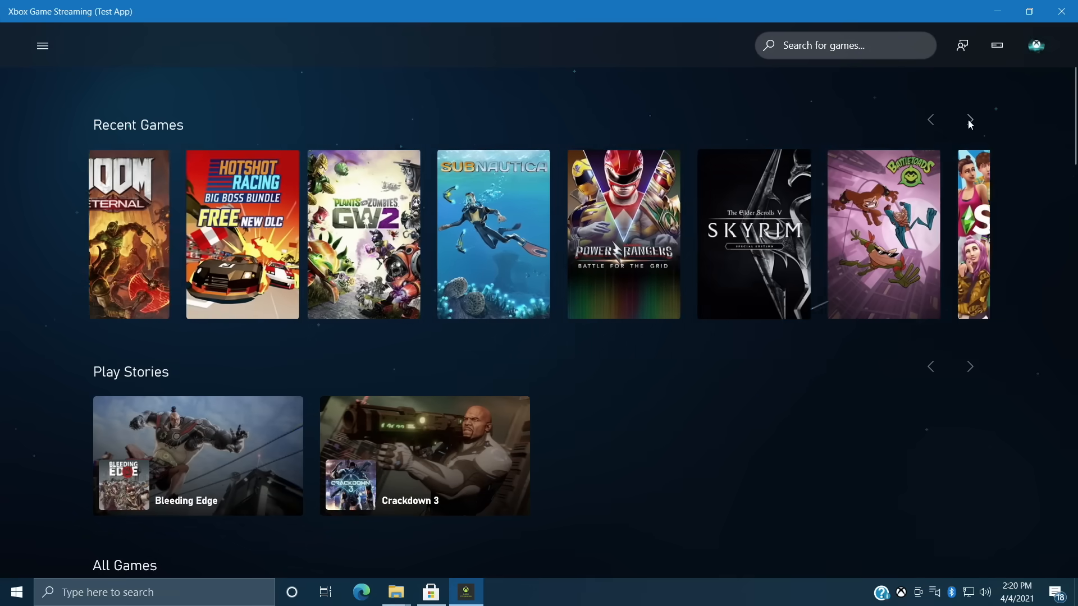
click(969, 119)
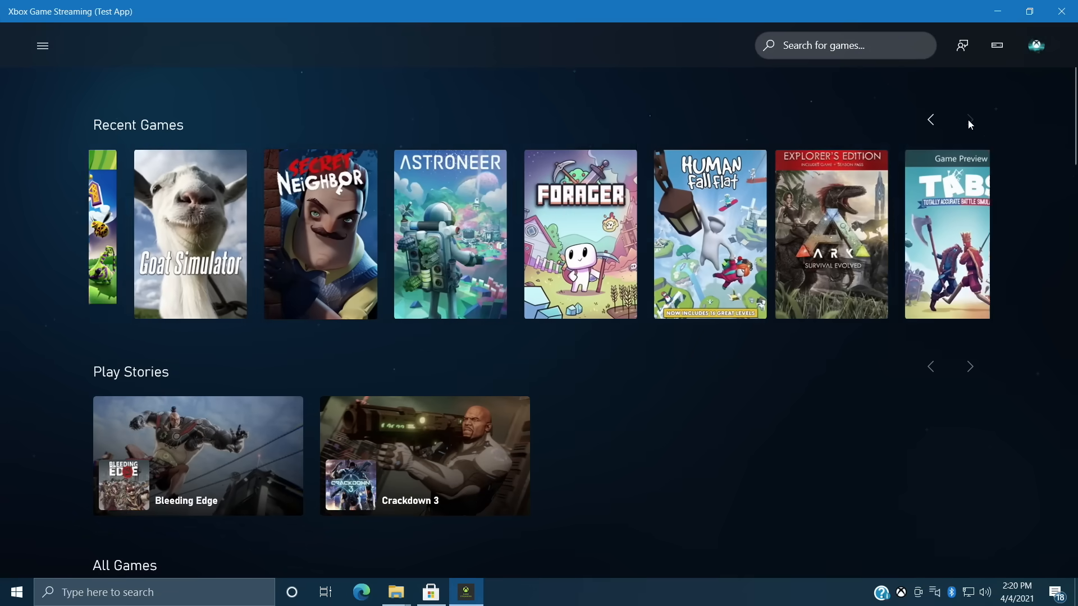
click(969, 119)
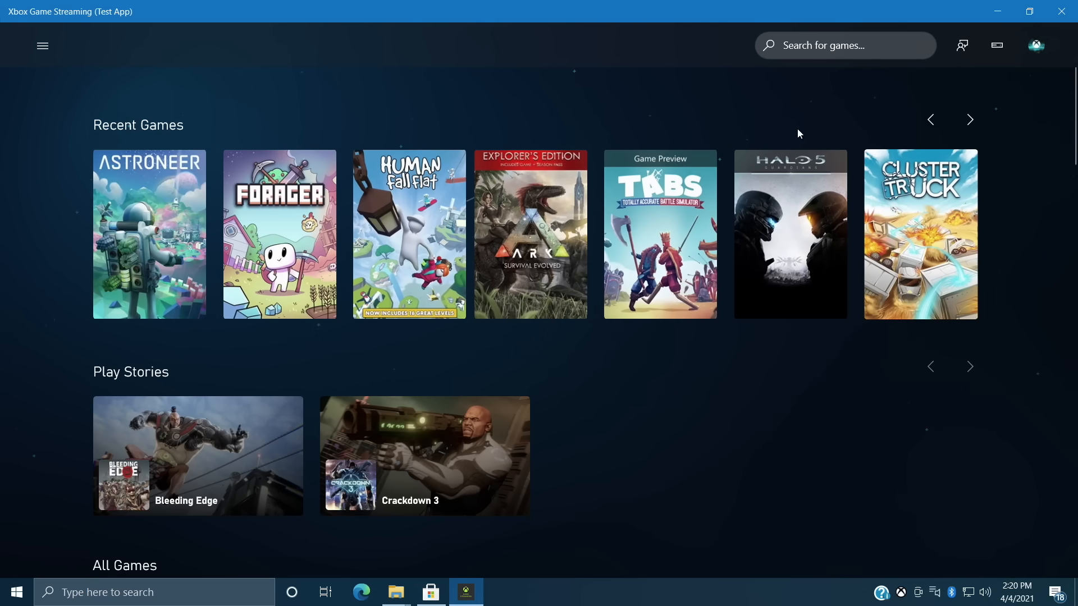
click(968, 119)
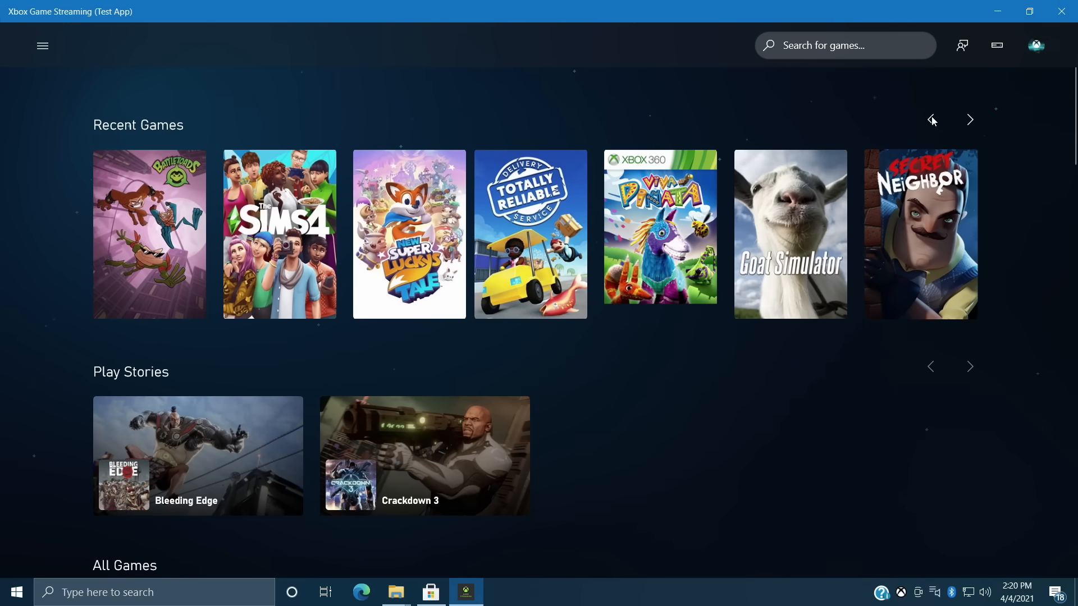
mouse_move(933, 122)
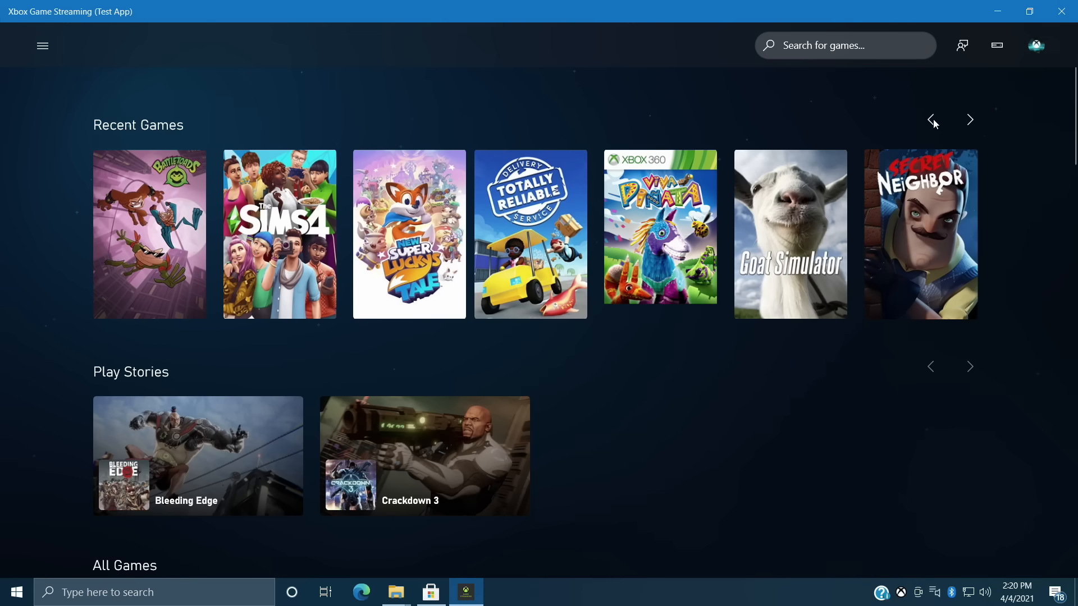
Browse the recent games again, maximising the window, and start DIRT 5 streaming
click(969, 119)
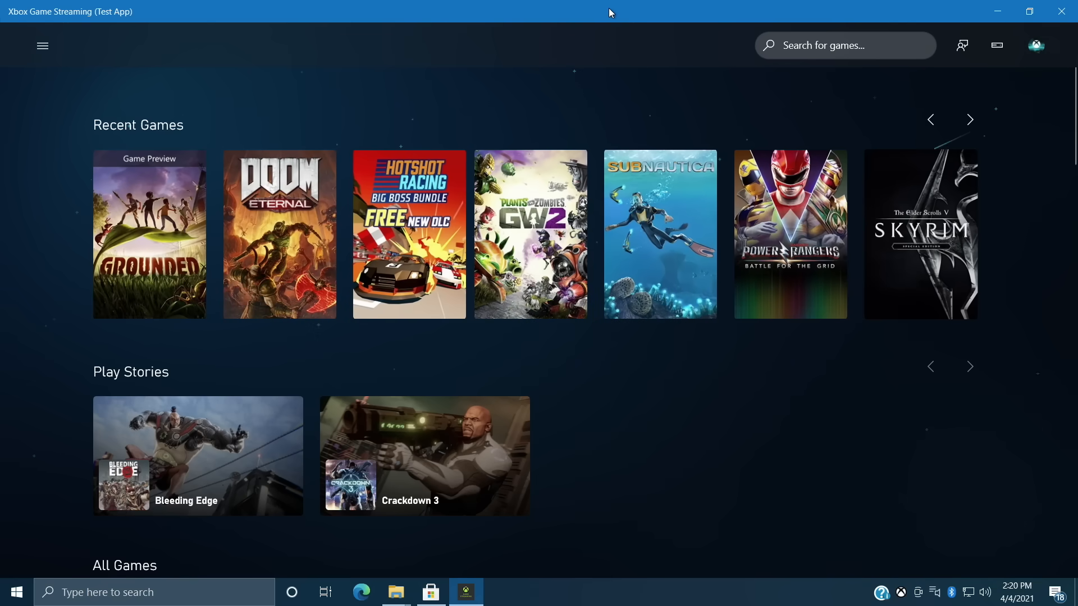
click(1030, 12)
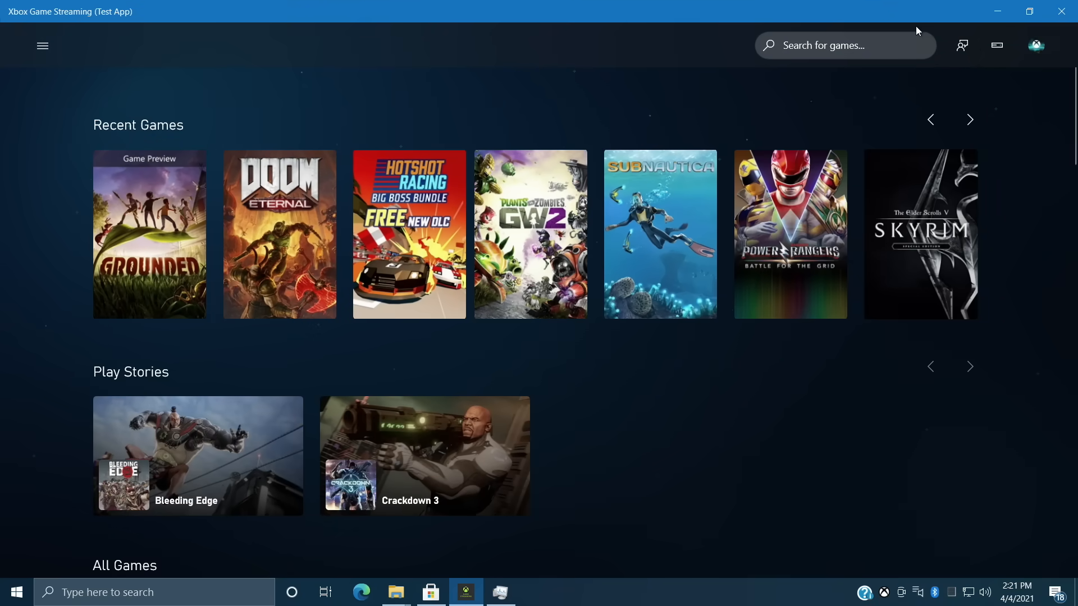
mouse_move(991, 123)
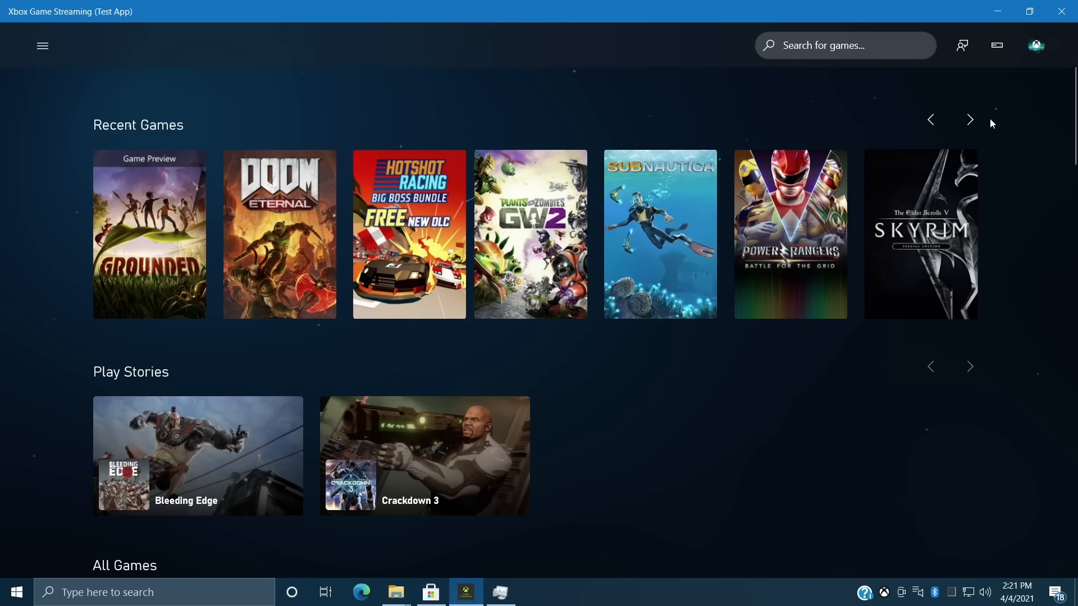
click(969, 120)
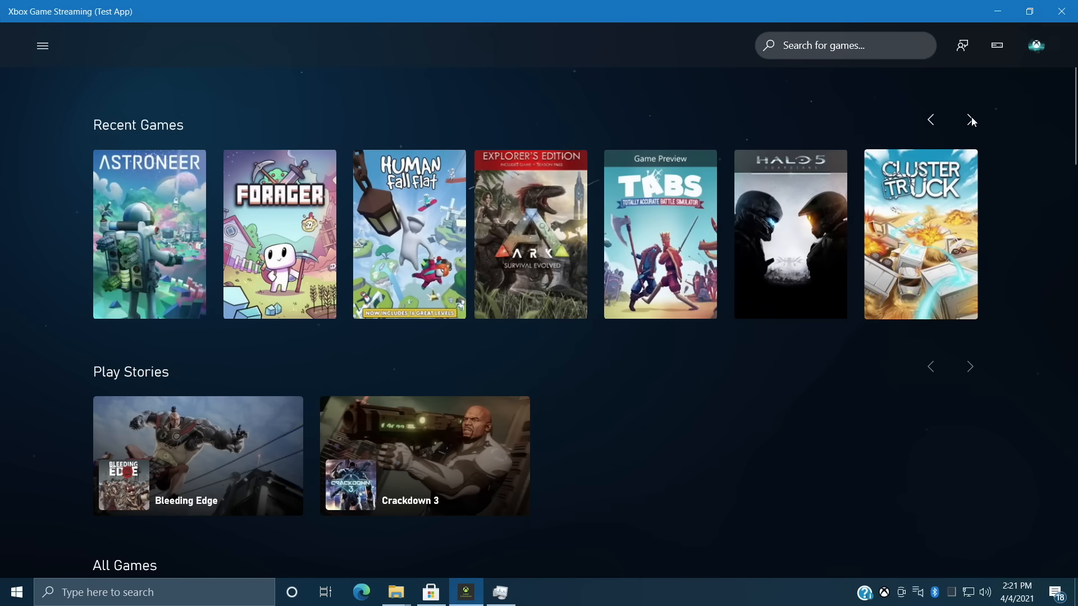
mouse_move(369, 23)
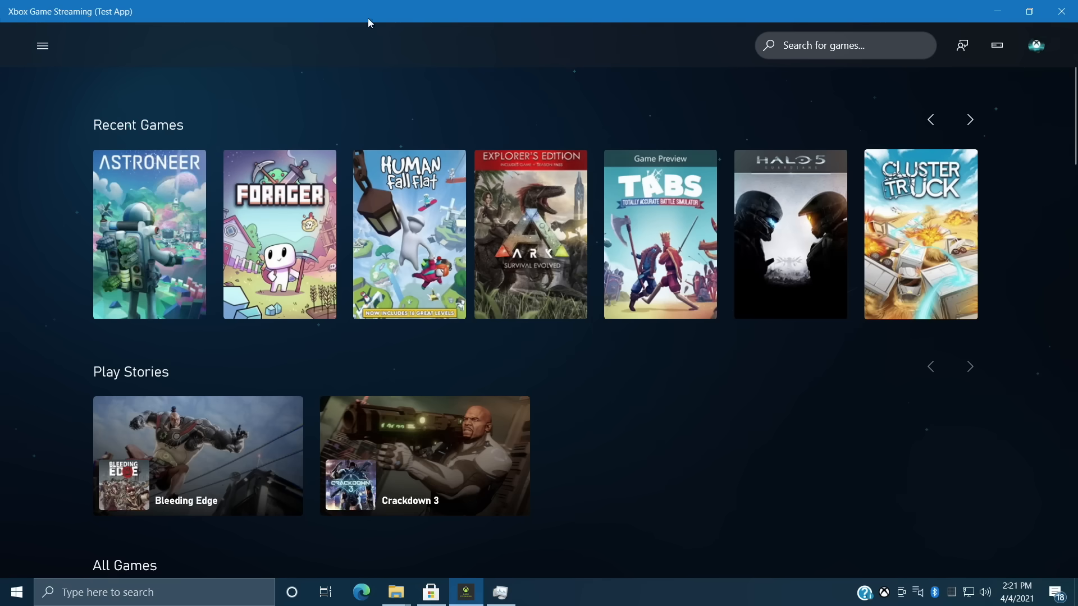
mouse_move(279, 70)
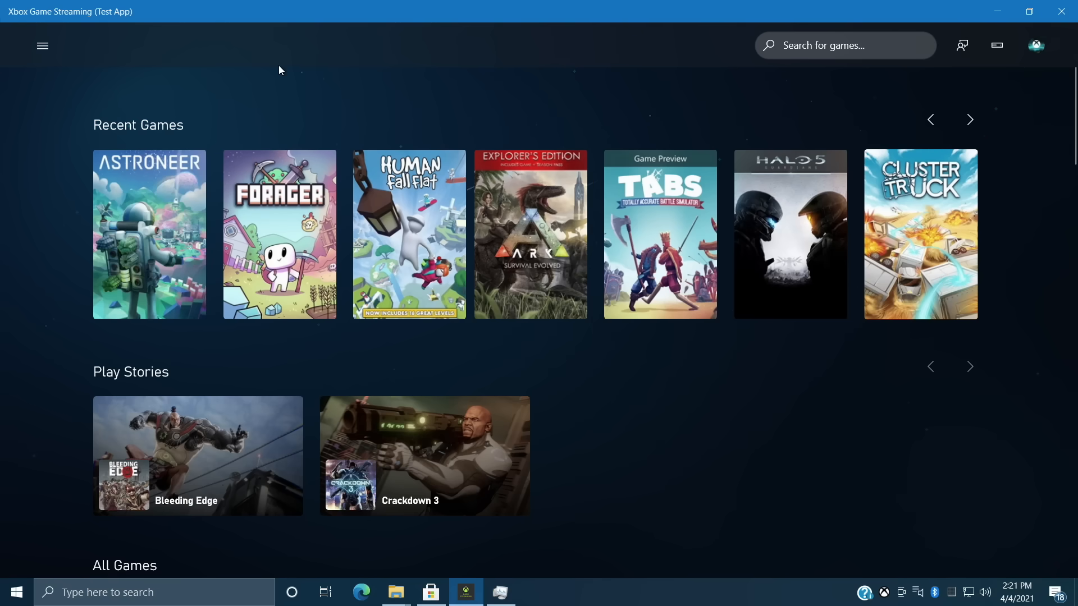
click(969, 119)
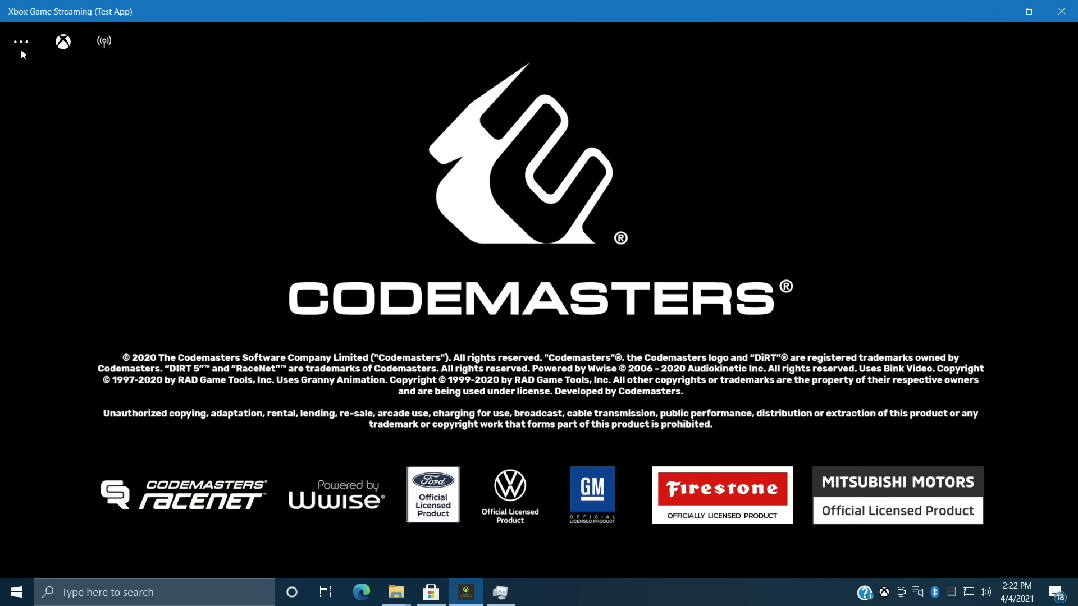
Show live streaming statistics via Developer > Statistics > Display Stats over DIRT 5
click(20, 41)
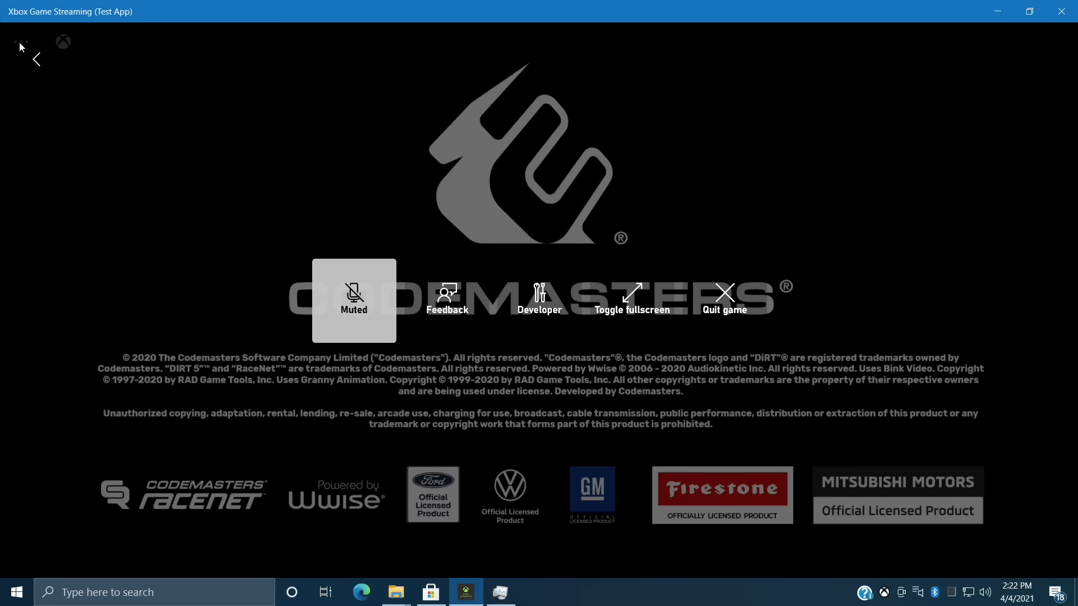
mouse_move(538, 312)
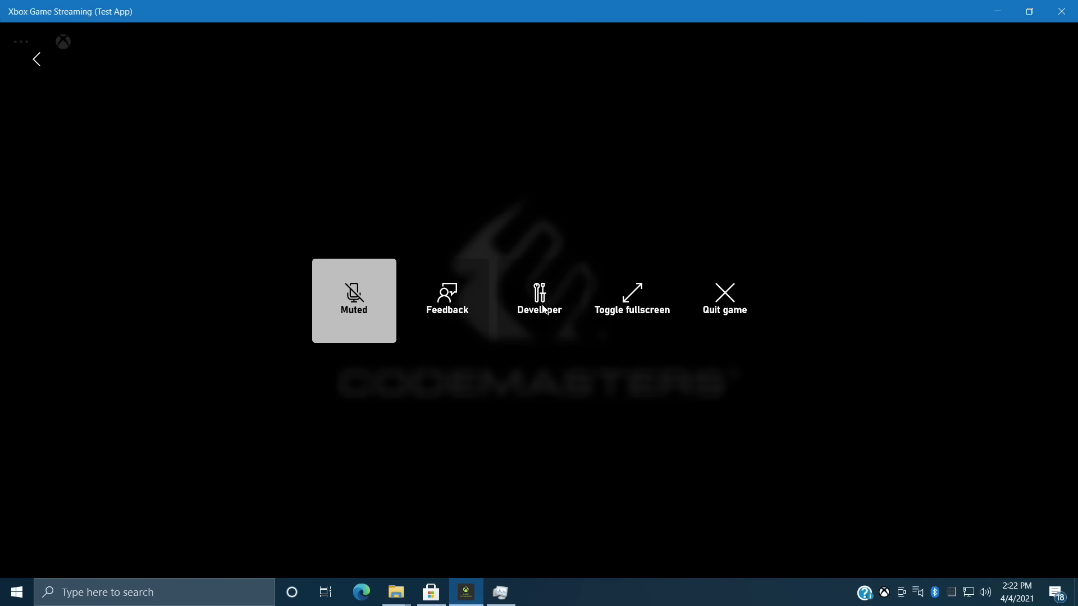
click(539, 300)
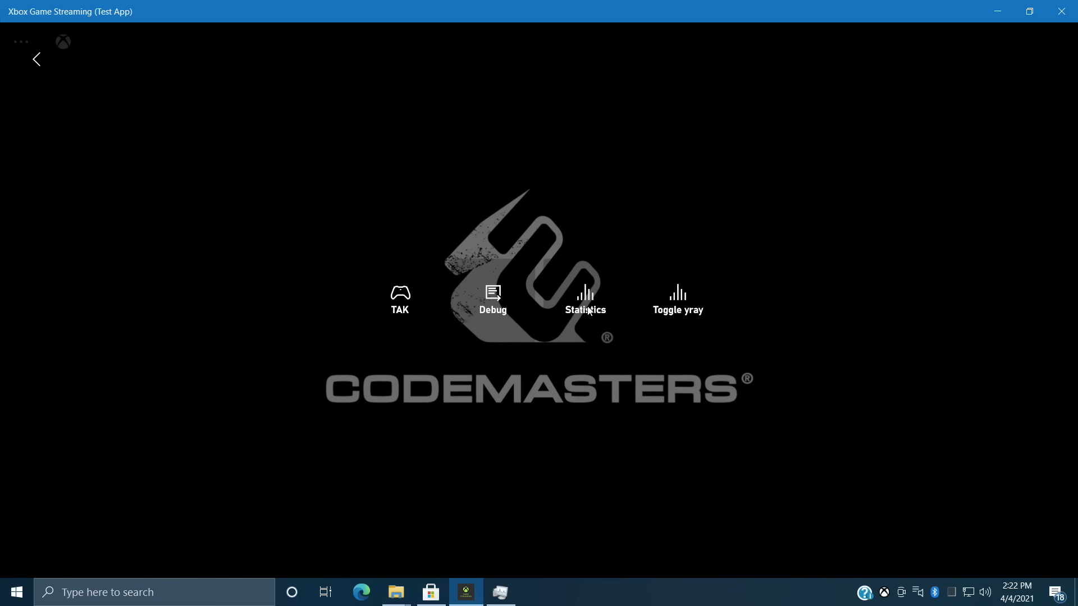
click(585, 299)
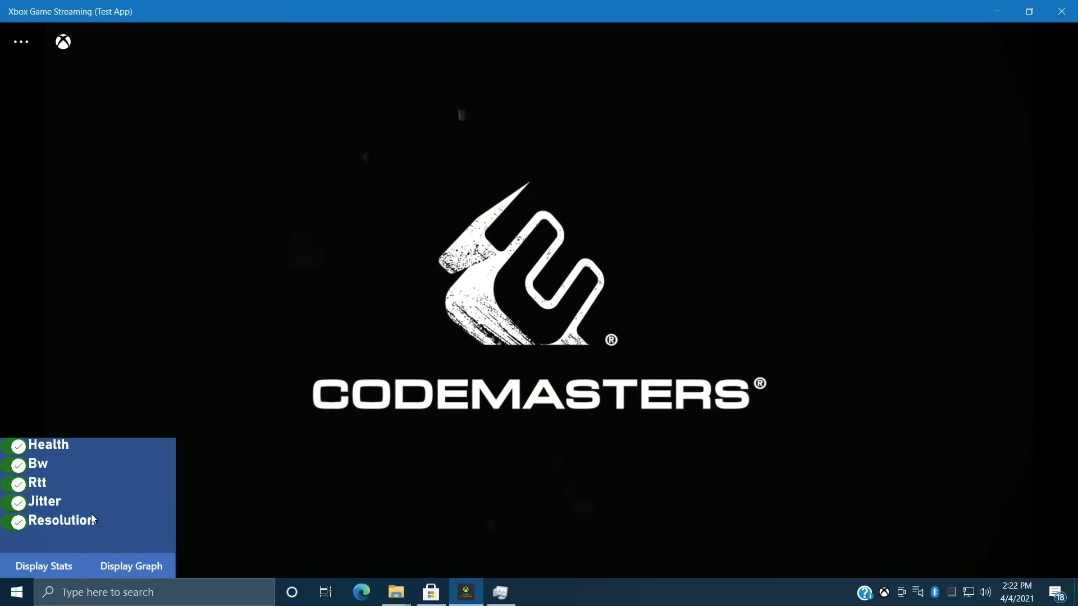
click(44, 566)
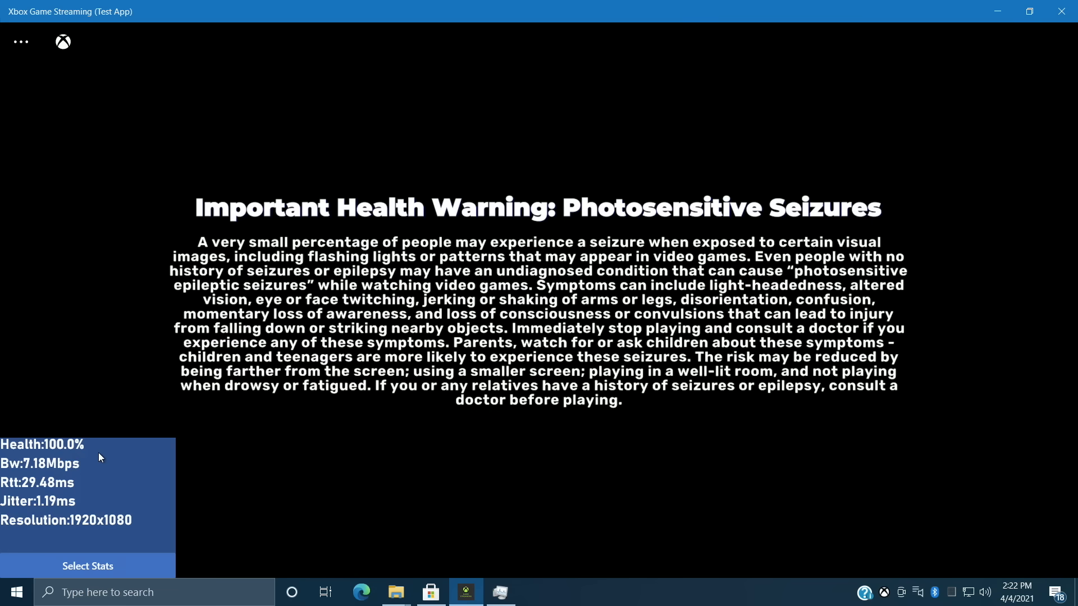
mouse_move(63, 518)
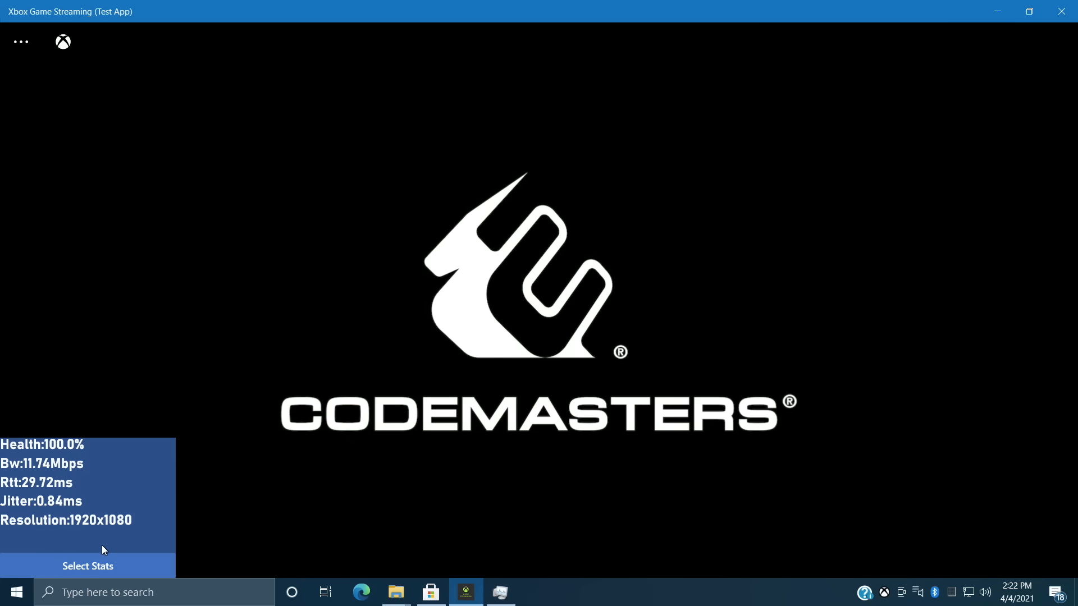
click(20, 42)
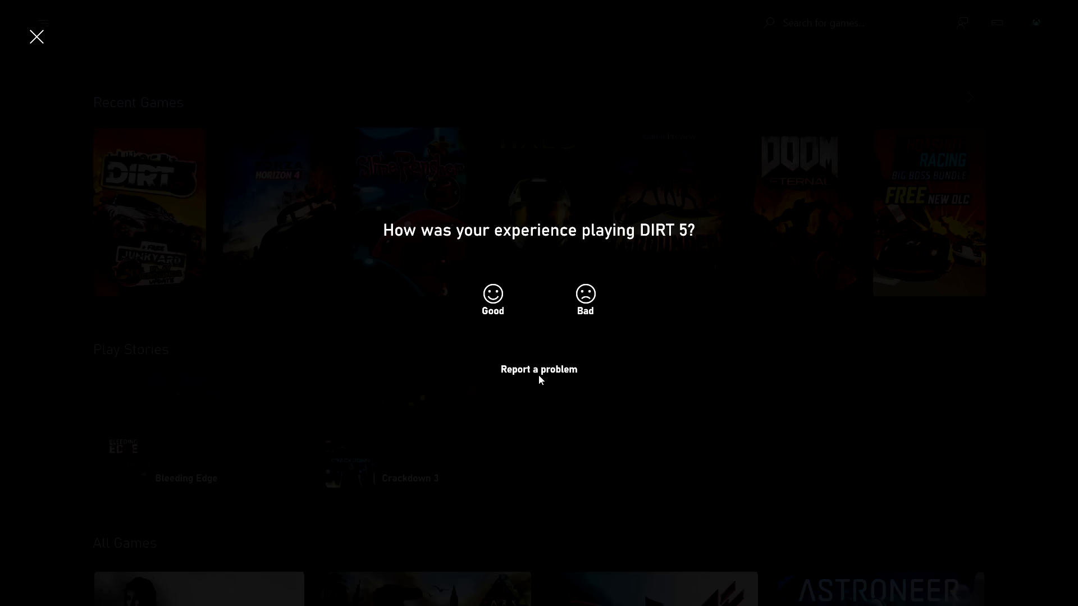
mouse_move(36, 36)
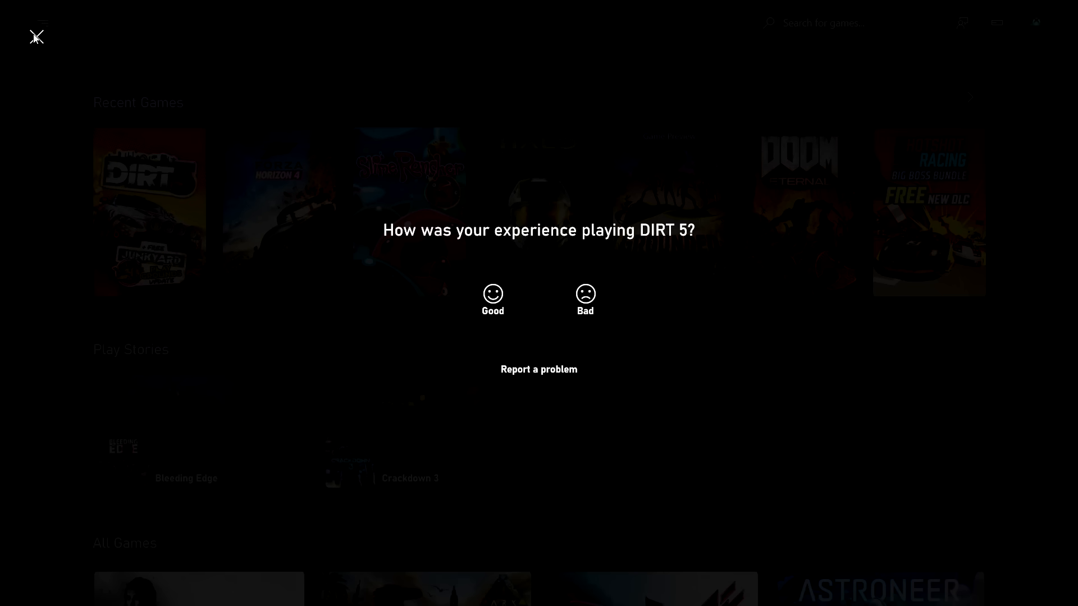
Dismiss the DIRT 5 feedback prompt, closing the test app
click(38, 36)
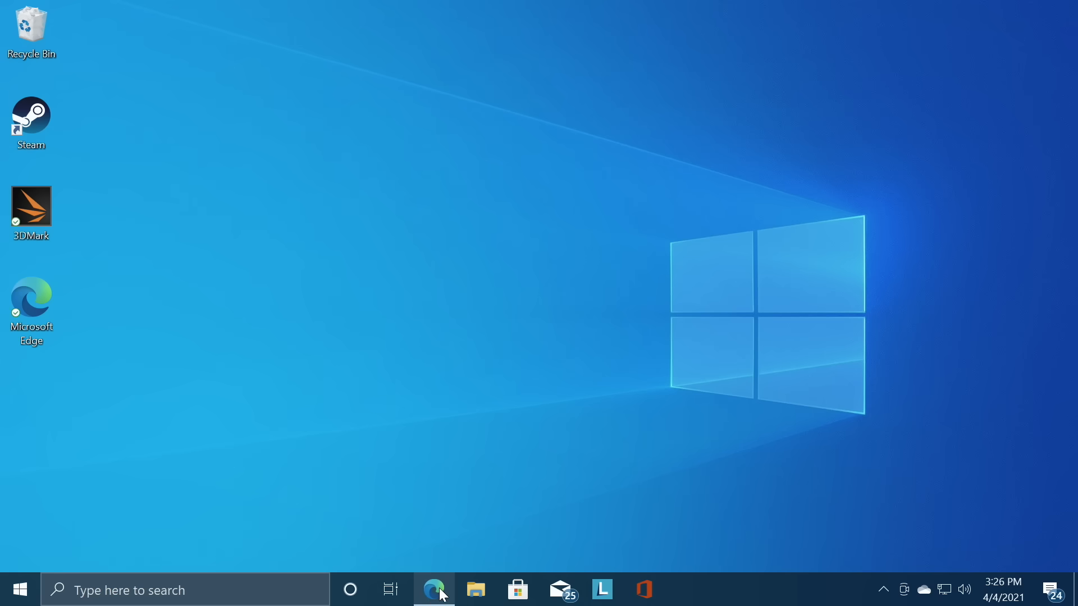
Switch to Edge and bring up the store.rg-adguard.net link generator tab
click(433, 589)
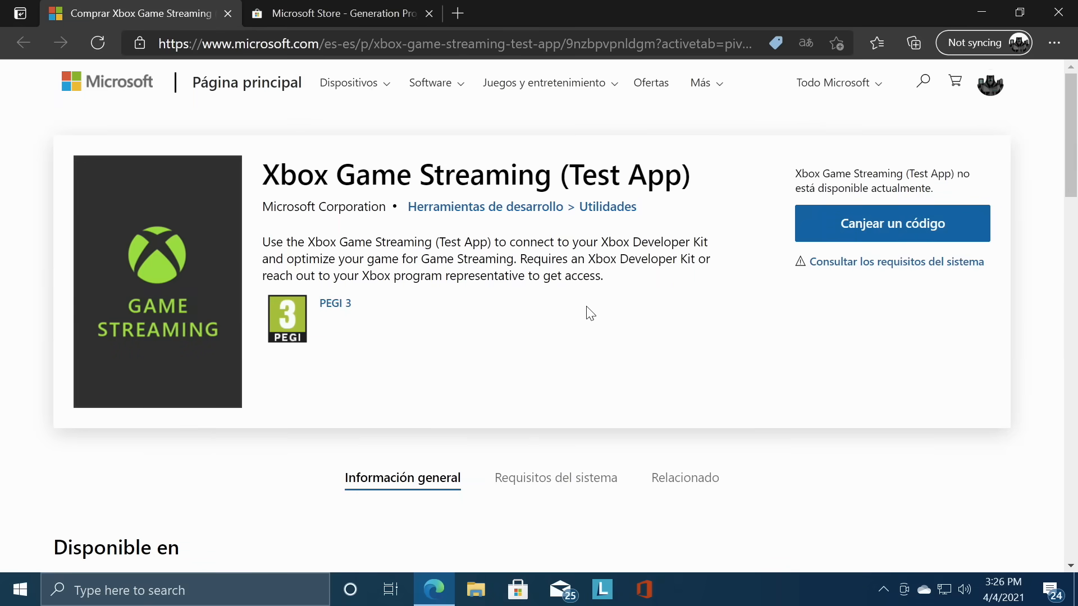
mouse_move(342, 175)
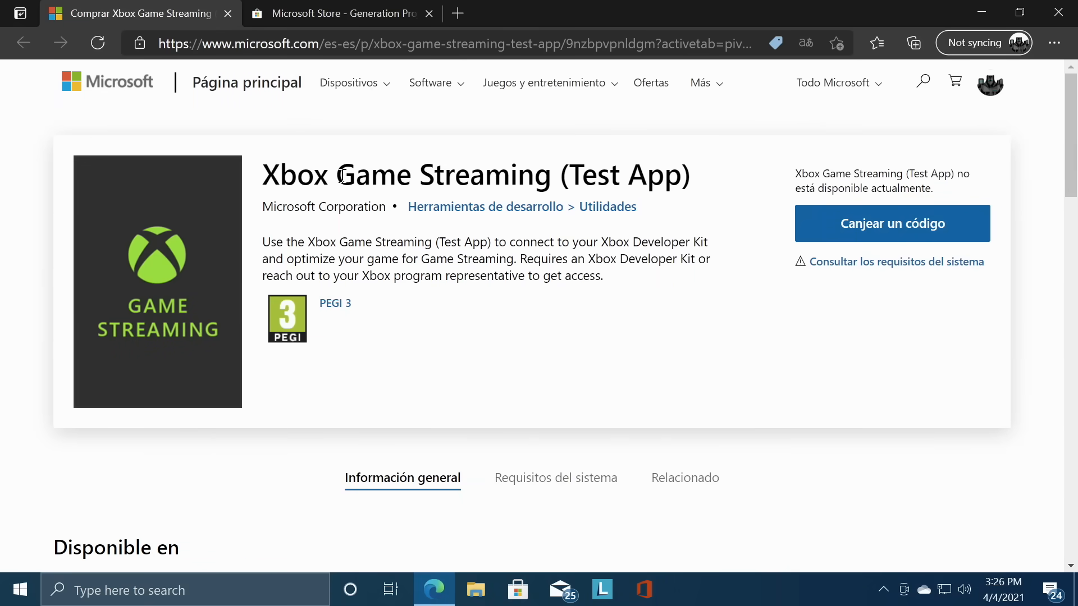
mouse_move(920, 227)
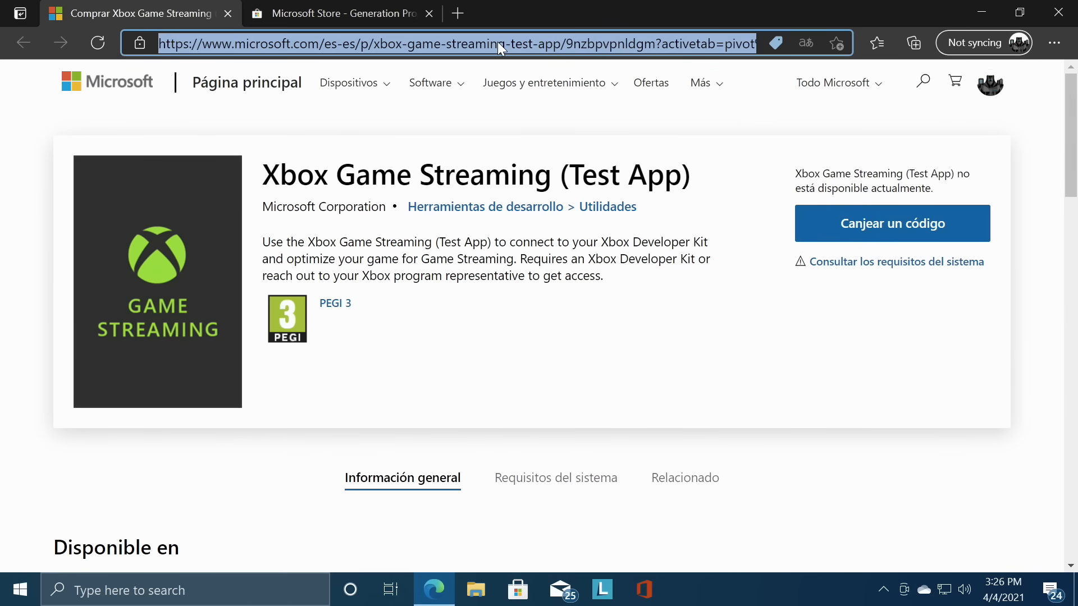
click(337, 13)
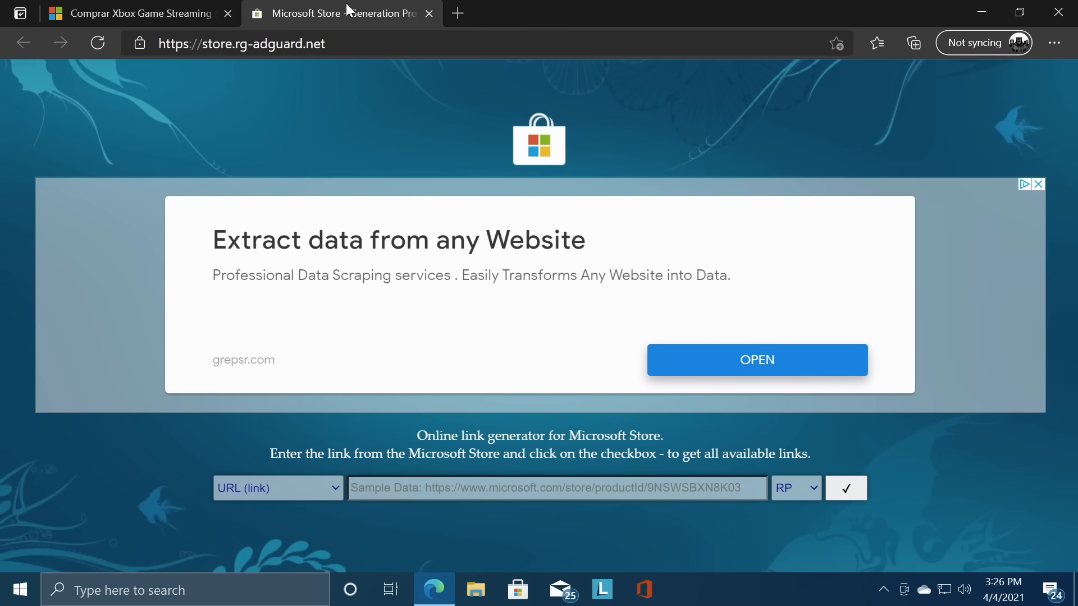
mouse_move(372, 113)
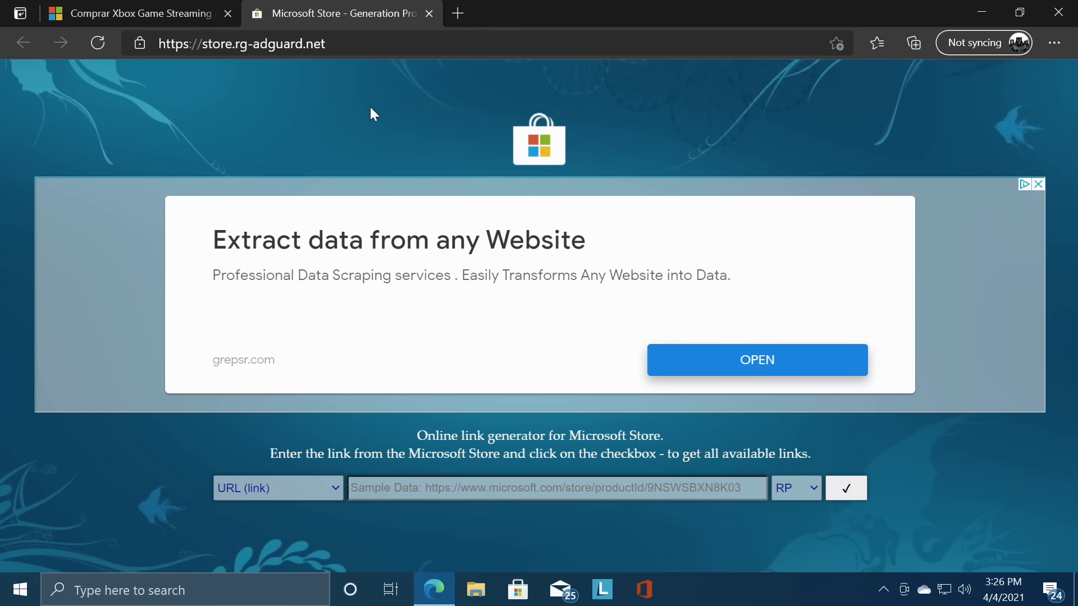
mouse_move(544, 402)
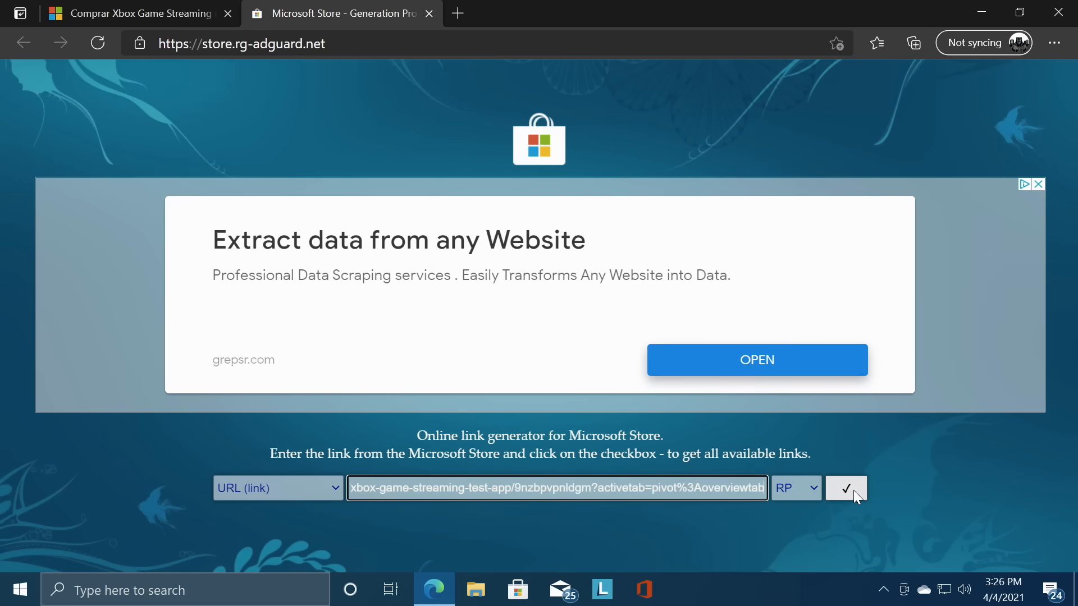
Submit the Test App store URL to generate its download links
click(844, 488)
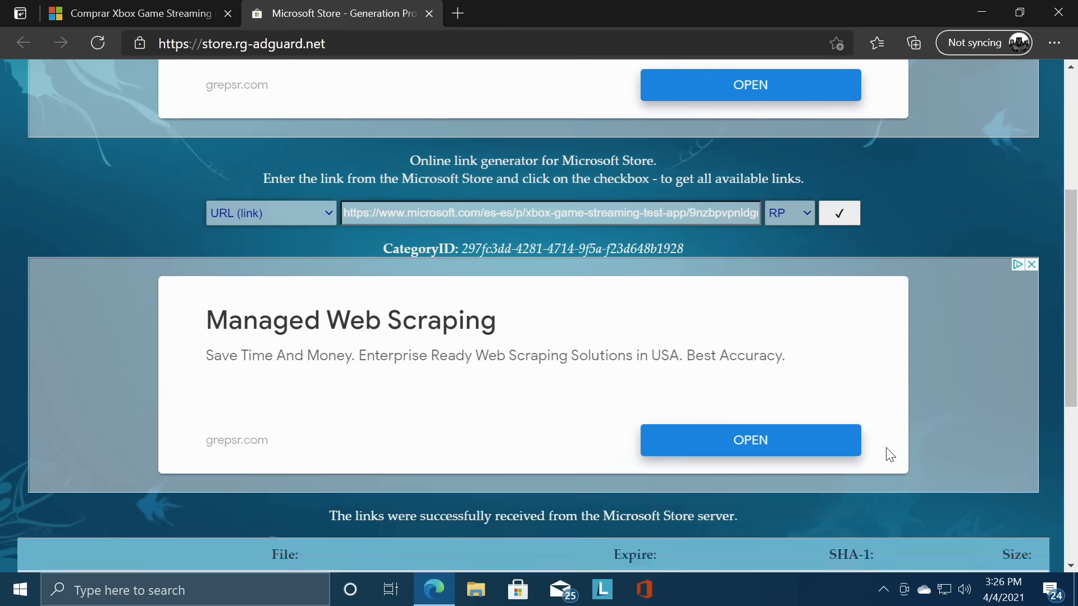
scroll(down, 3)
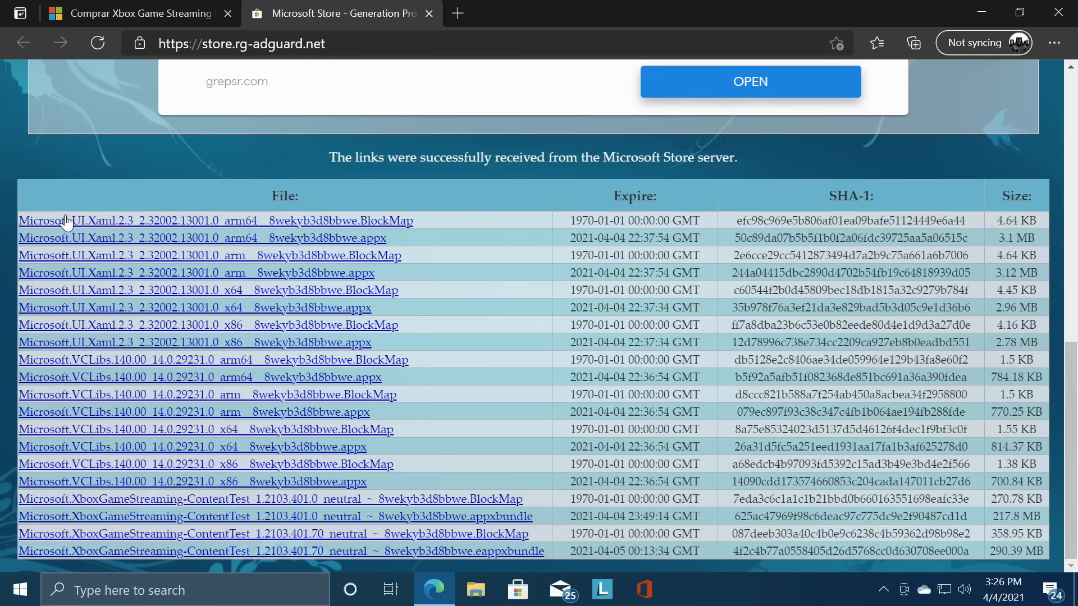
mouse_move(162, 498)
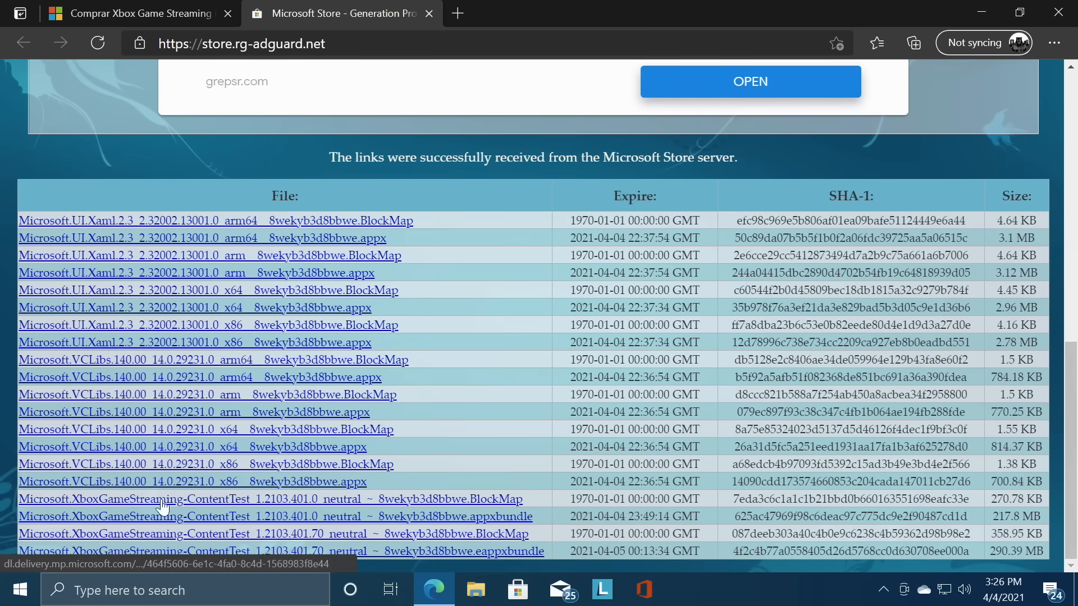
mouse_move(495, 524)
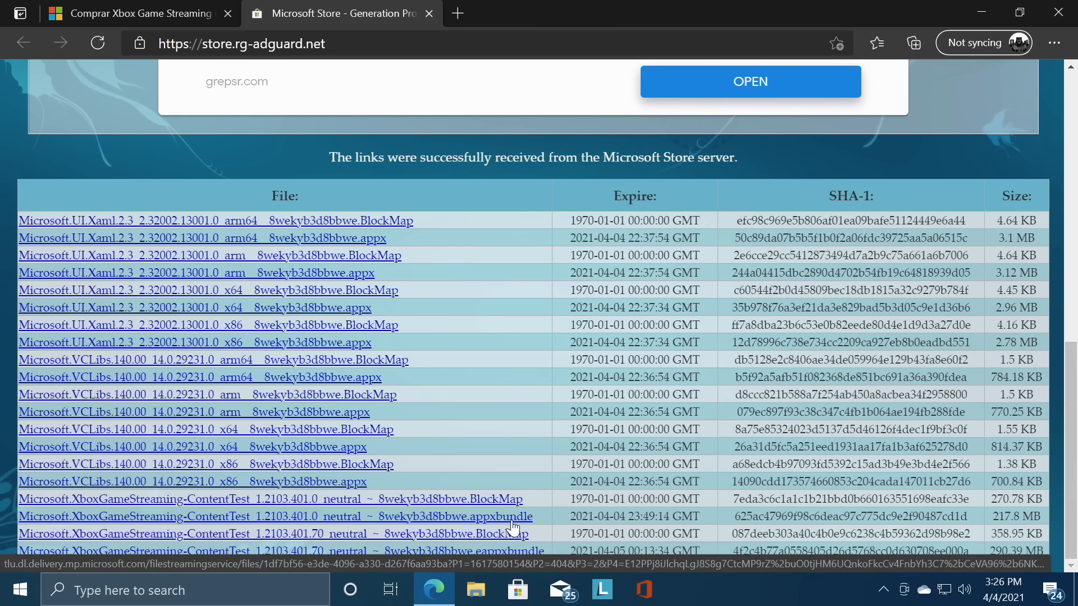
mouse_move(487, 522)
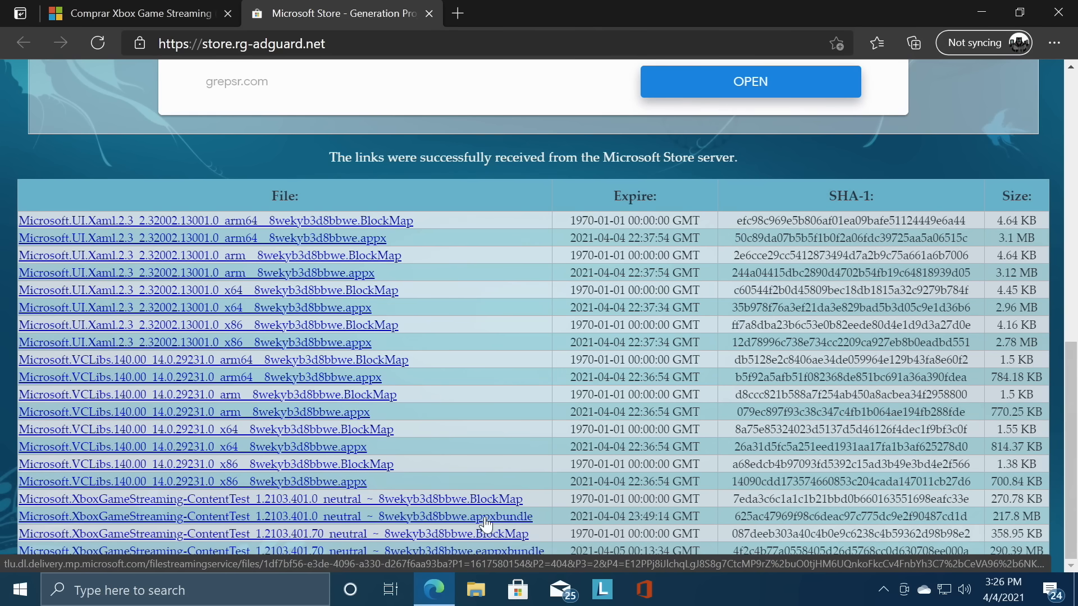
mouse_move(259, 525)
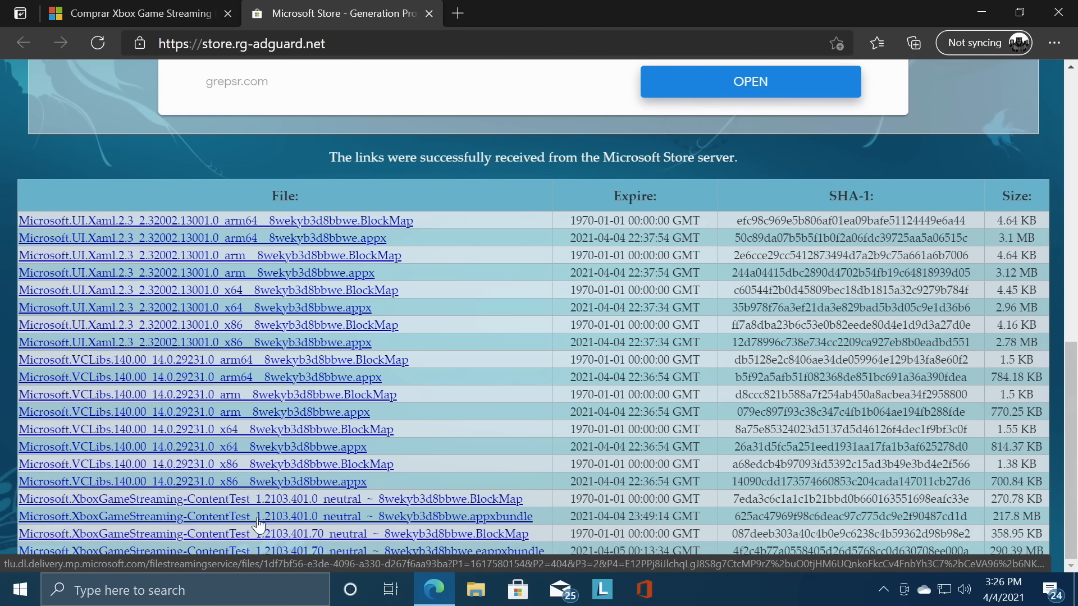
mouse_move(124, 526)
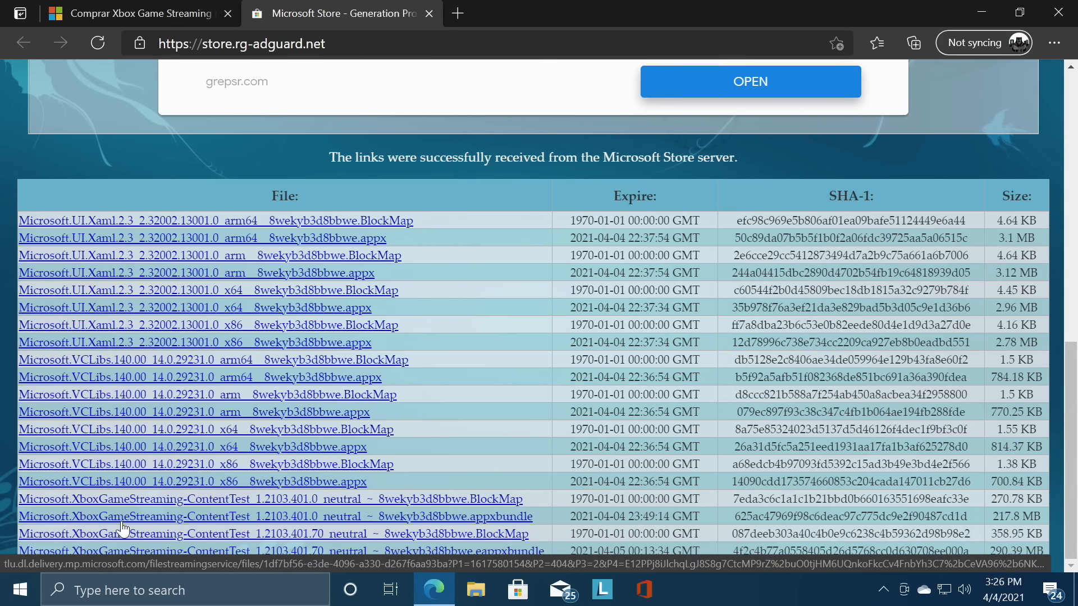
mouse_move(256, 519)
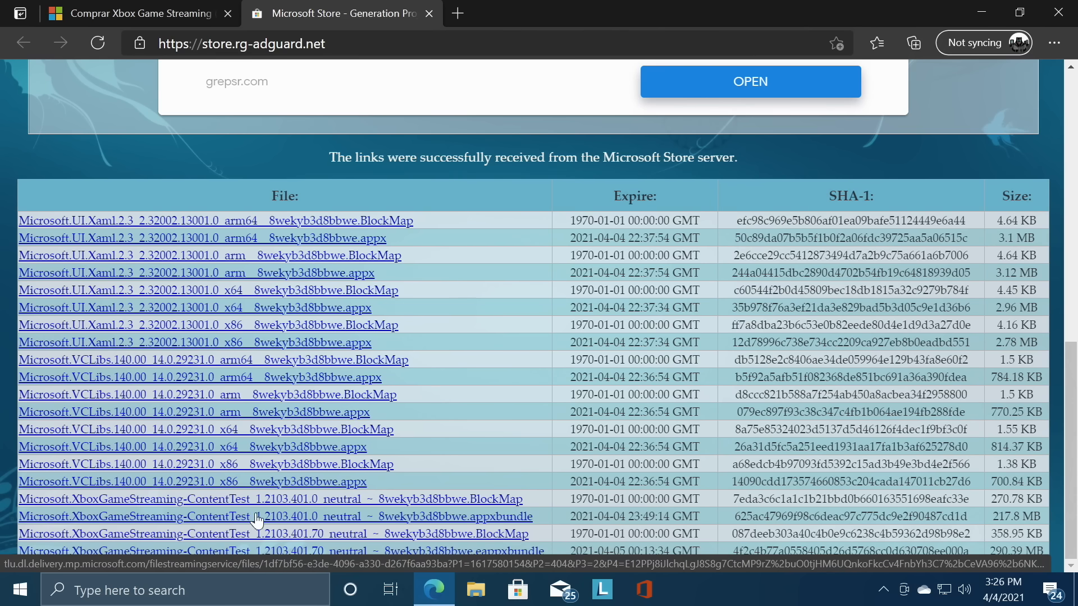
mouse_move(281, 524)
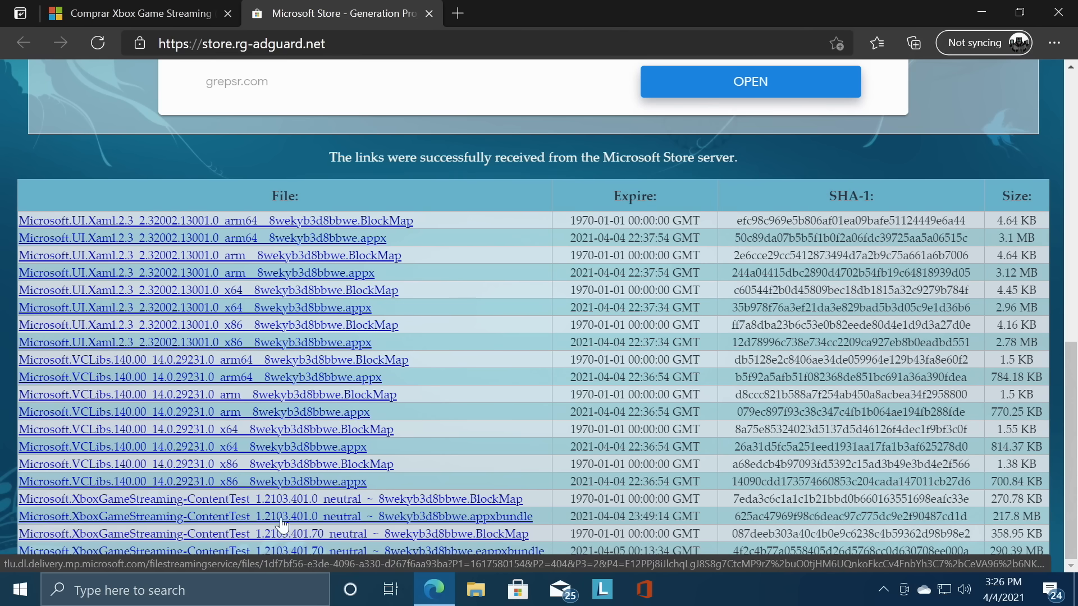
mouse_move(308, 525)
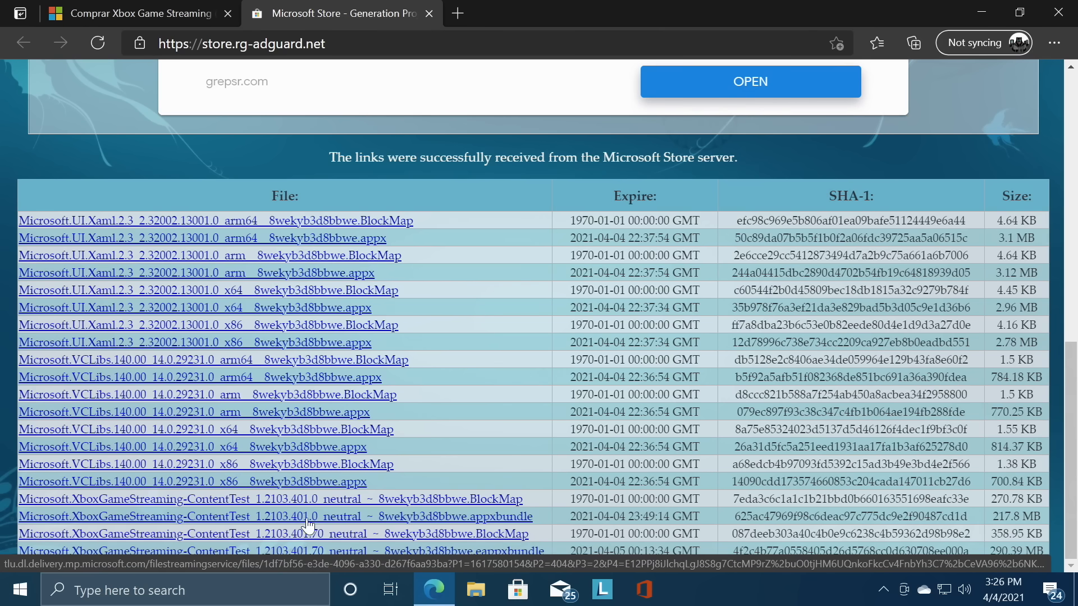
mouse_move(395, 519)
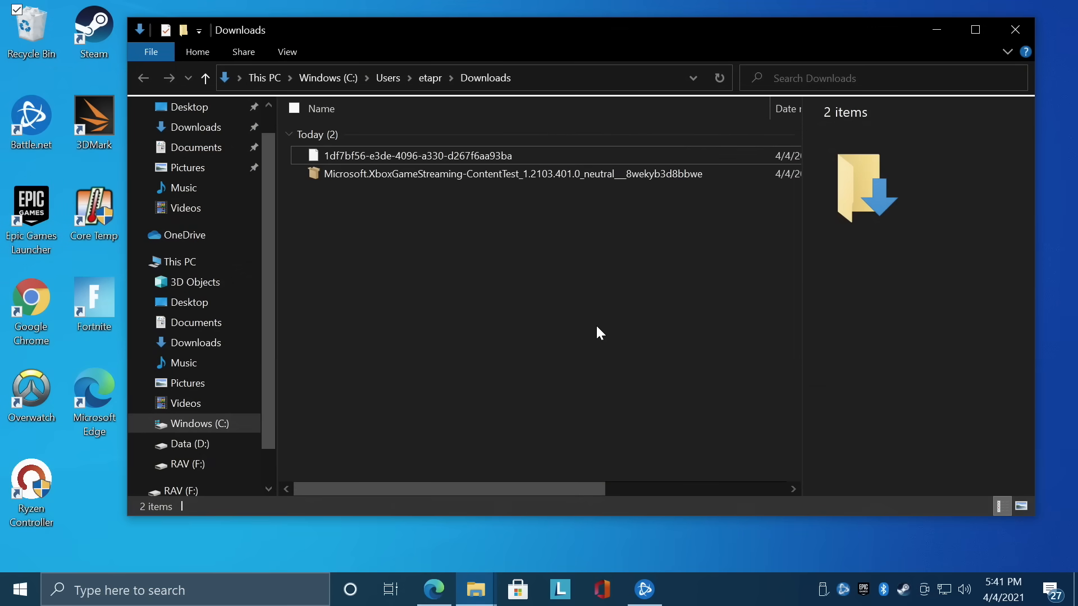
mouse_move(348, 197)
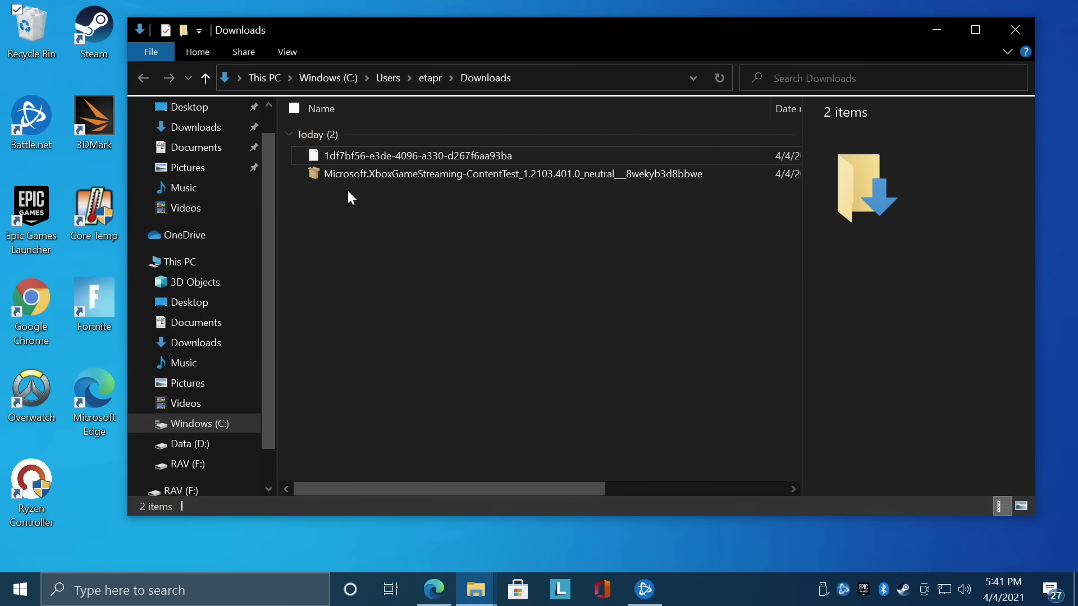
mouse_move(347, 177)
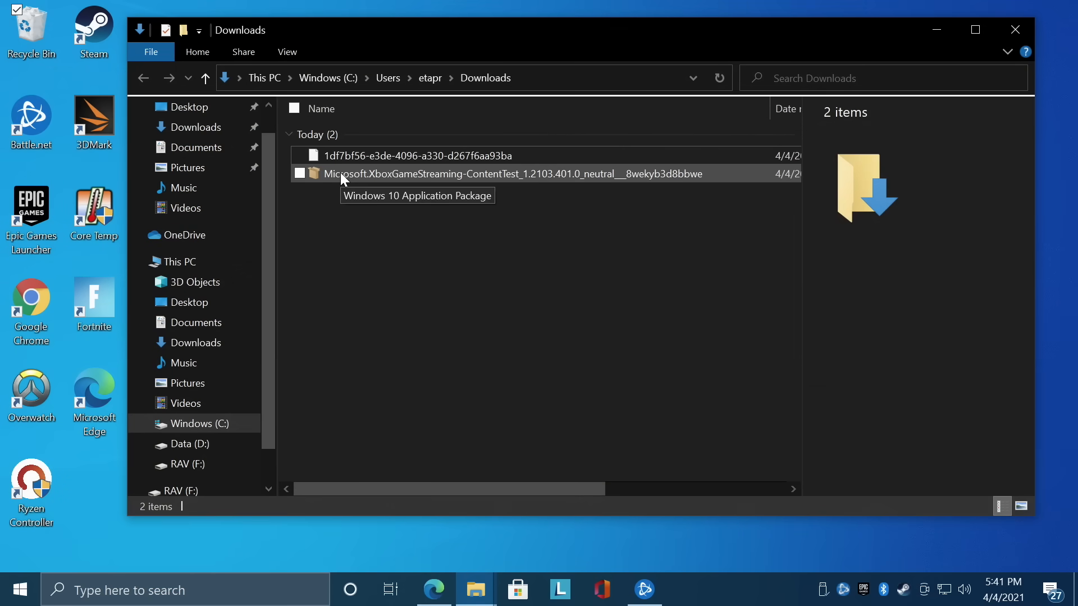
mouse_move(287, 52)
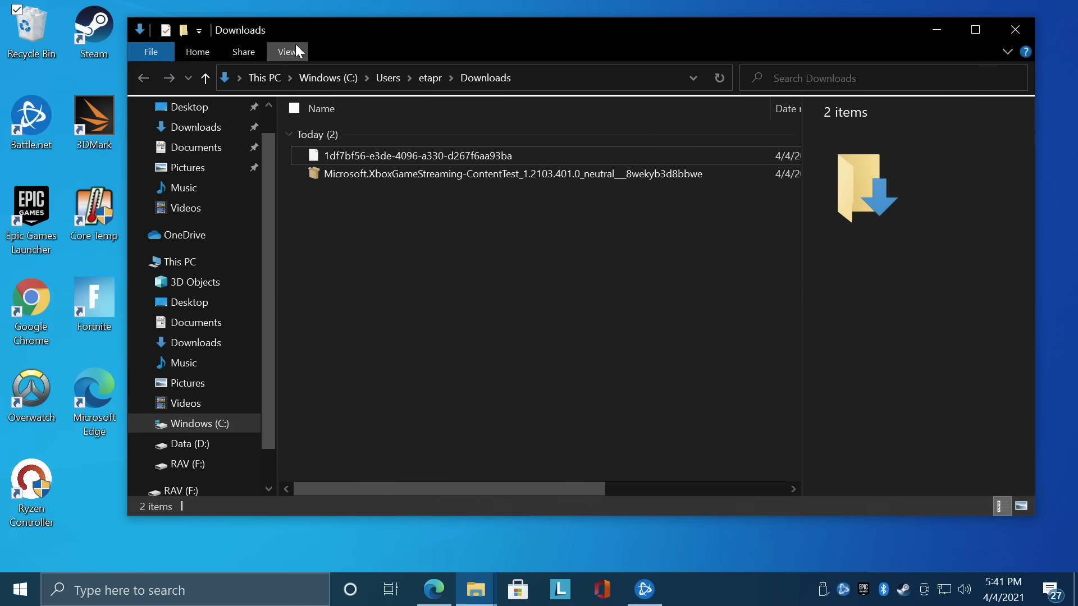
Show file extensions, rename the 217 MB GUID download to end in .Appxbundle and launch it
click(286, 51)
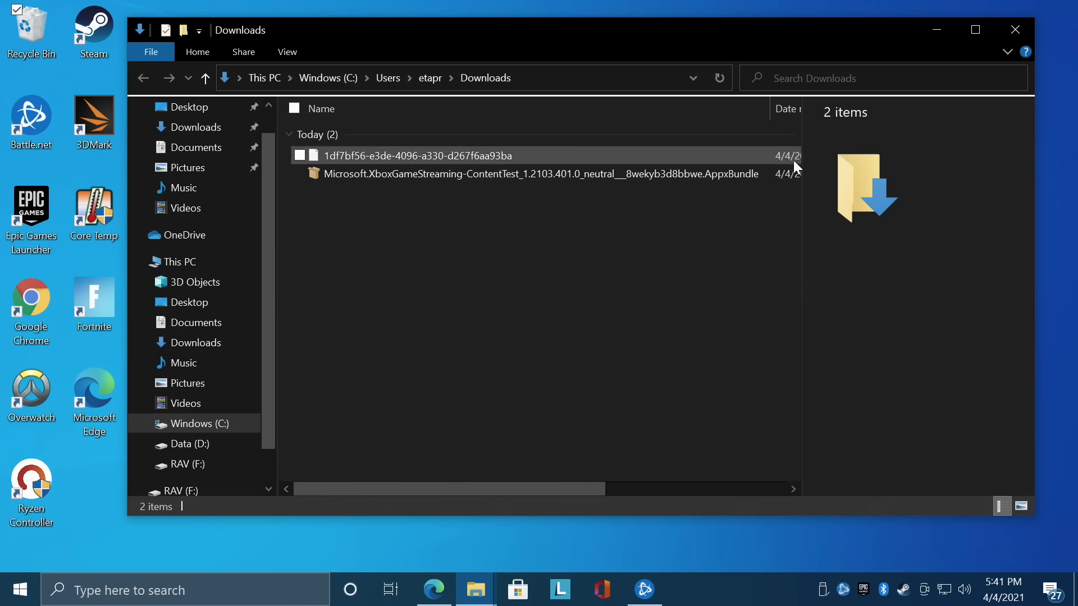
click(532, 174)
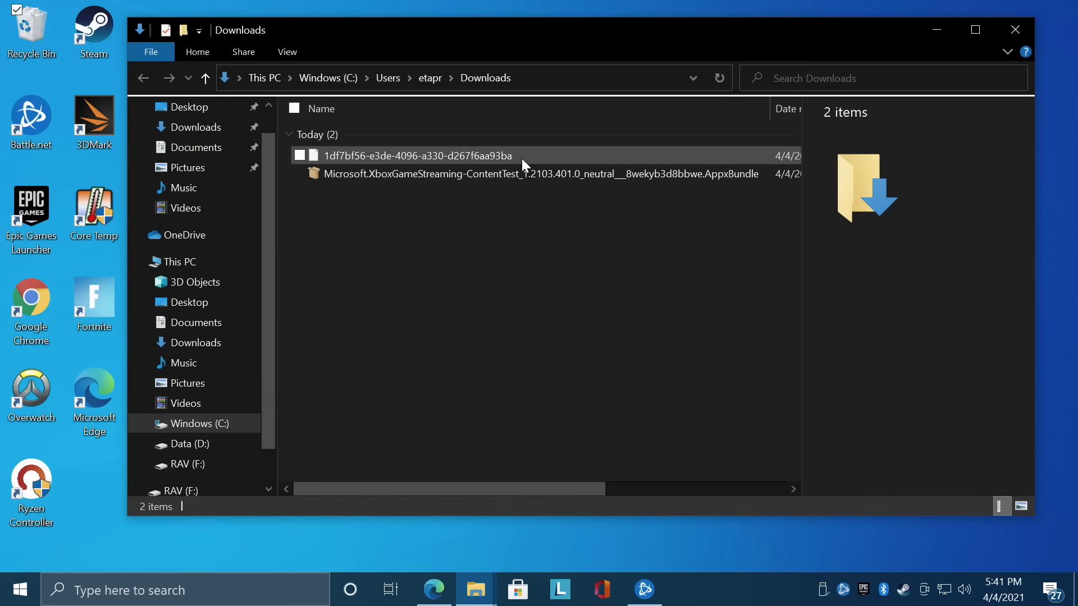
click(418, 155)
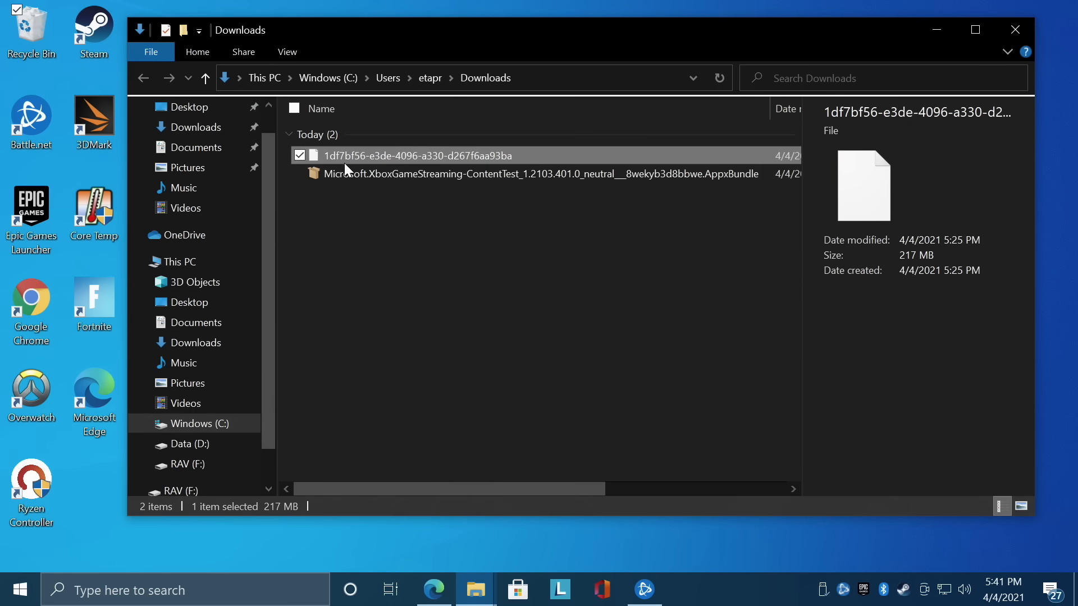
mouse_move(376, 154)
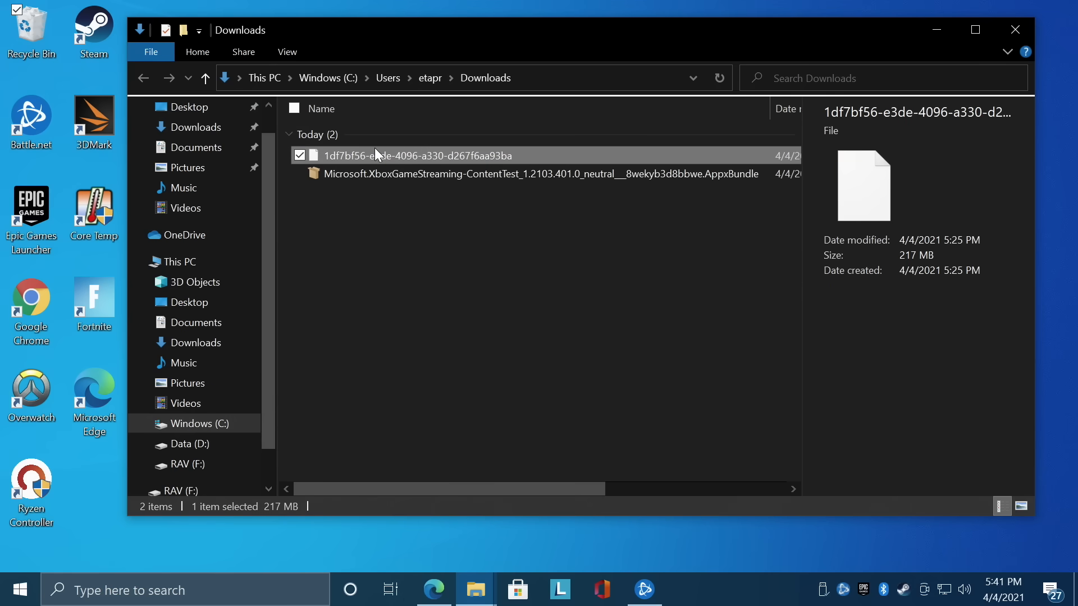
mouse_move(451, 166)
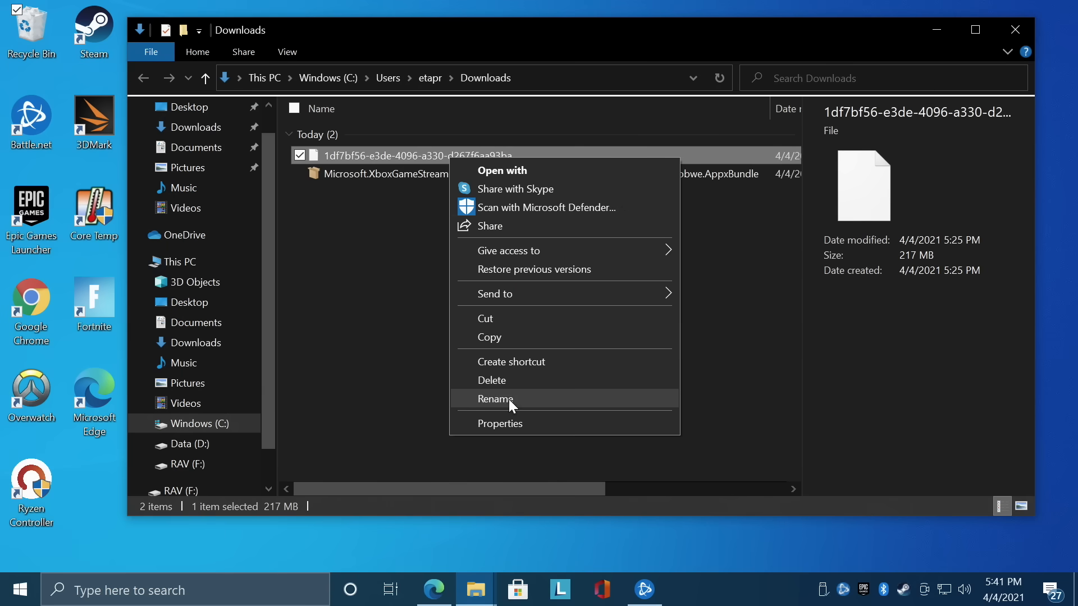
click(495, 400)
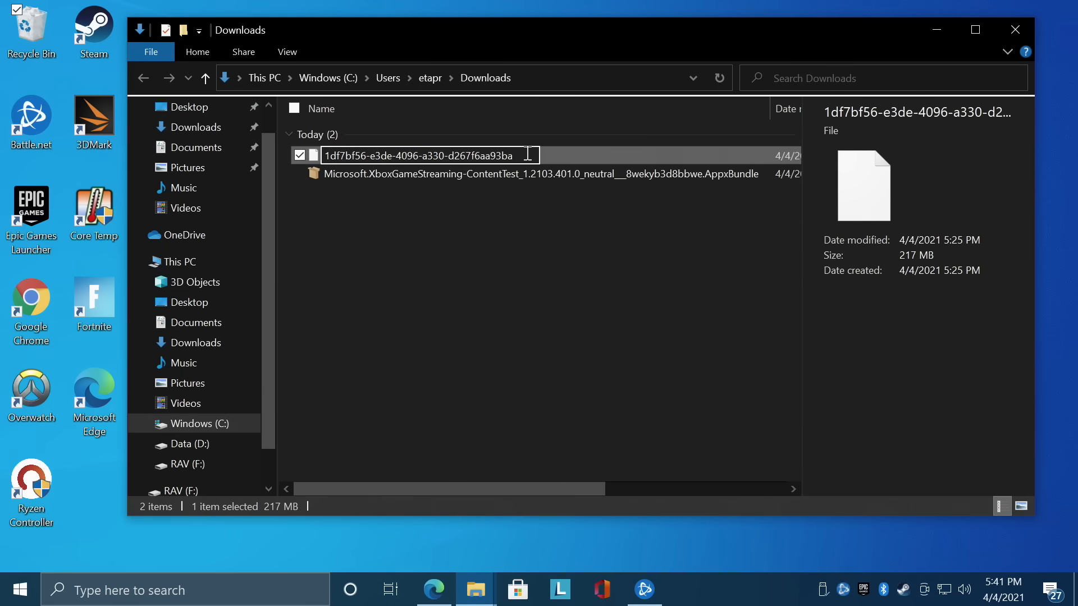
text(.Appxbundle)
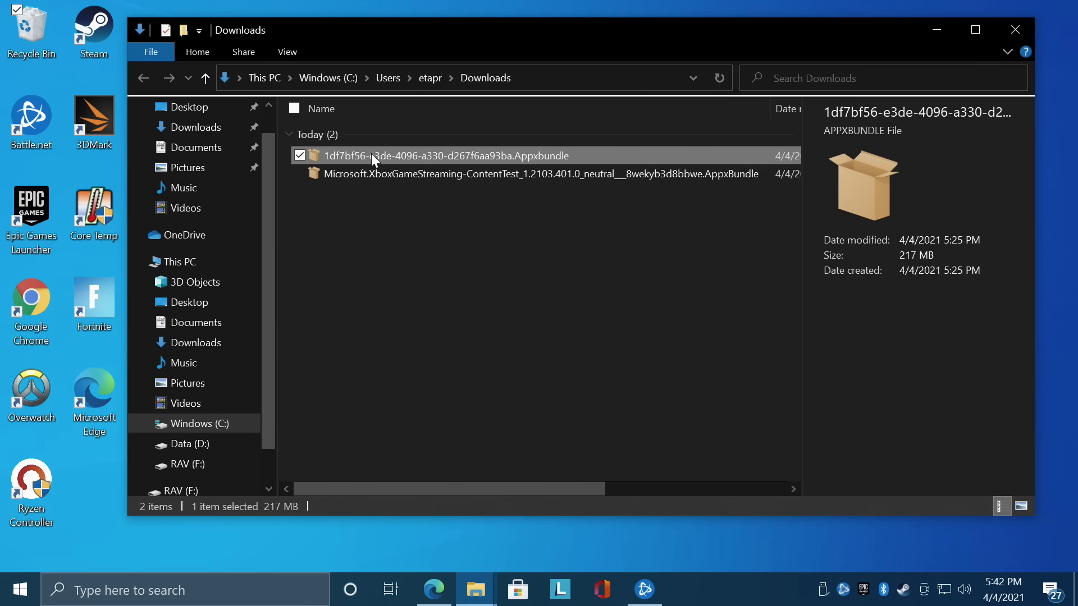
mouse_move(375, 167)
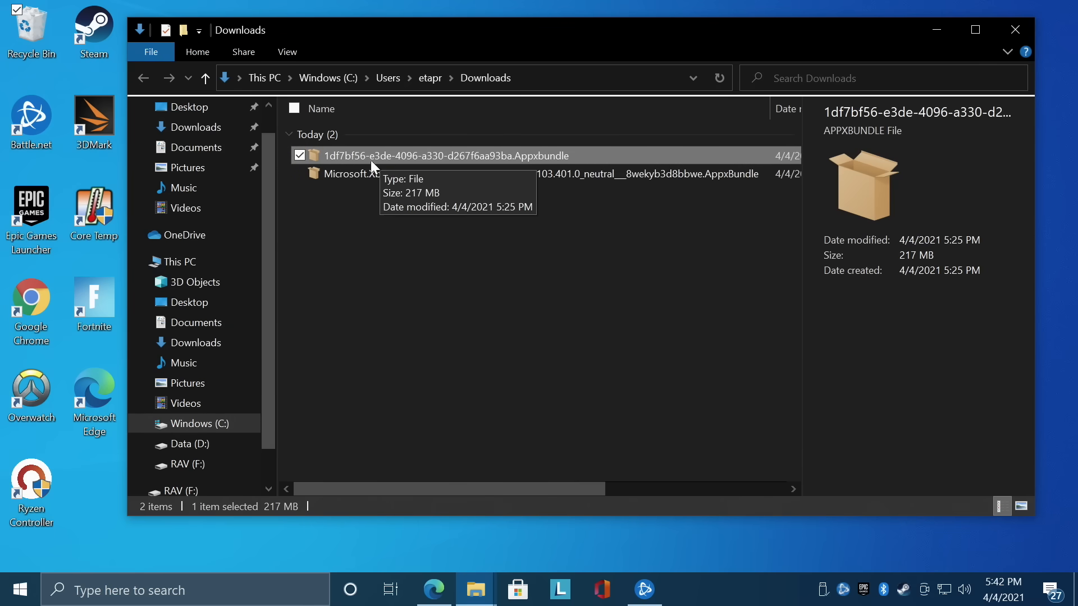
mouse_move(346, 185)
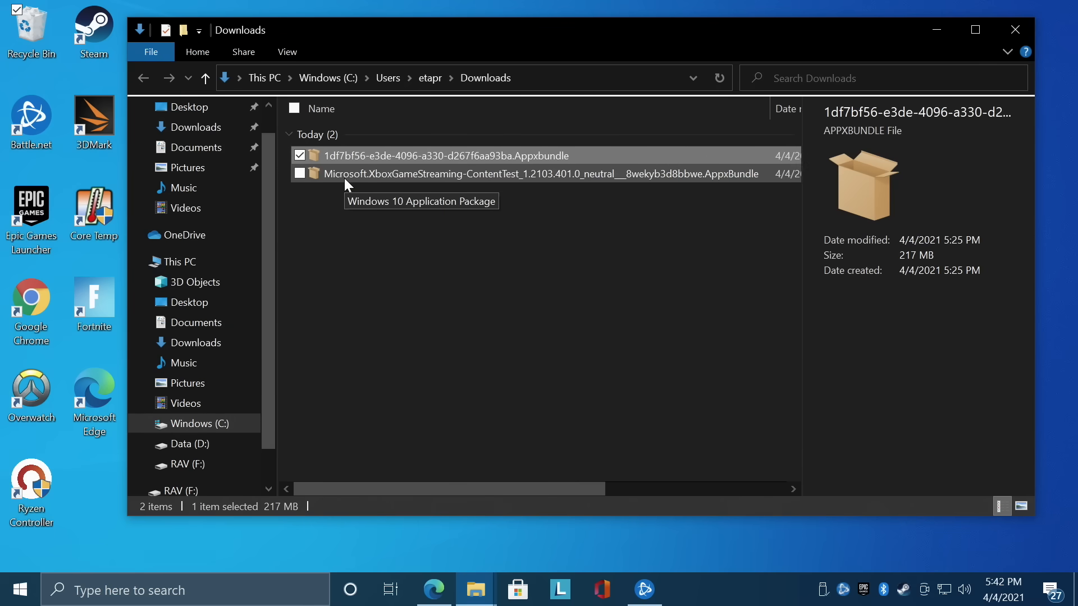
mouse_move(362, 157)
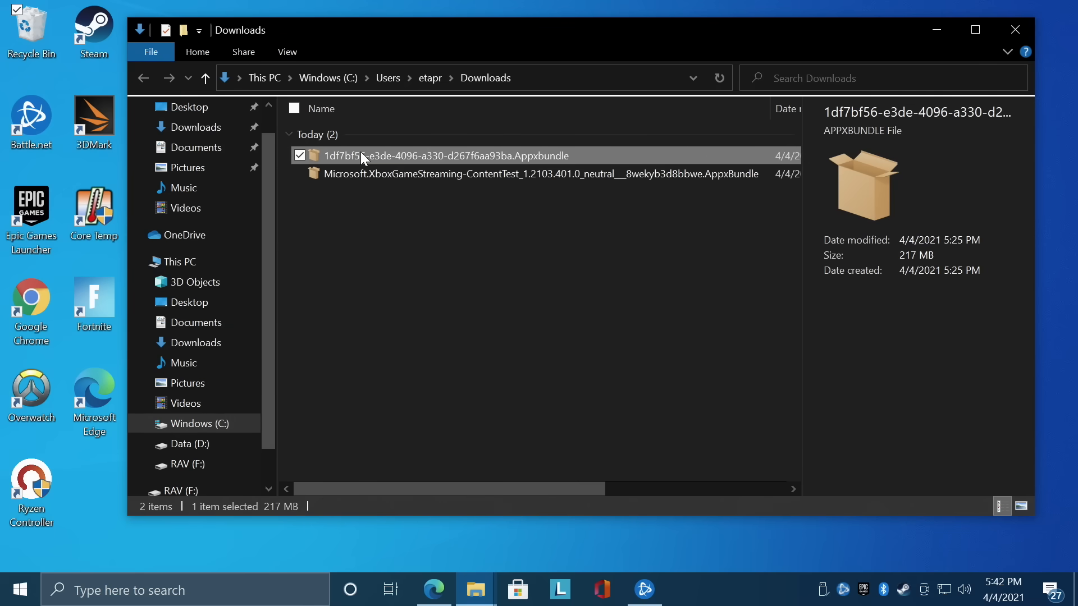
mouse_move(529, 169)
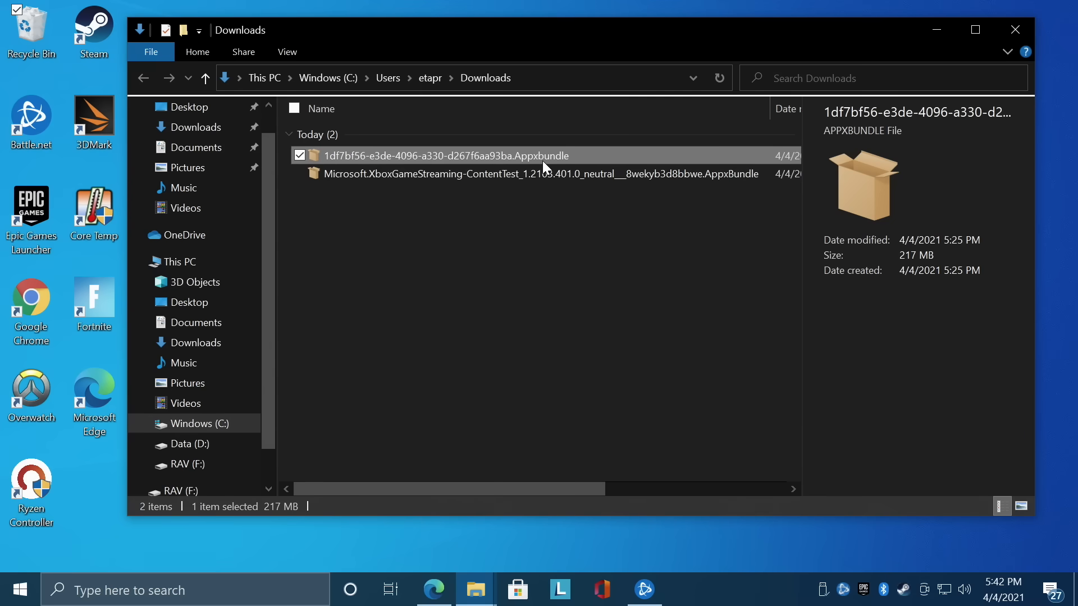
double_click(436, 154)
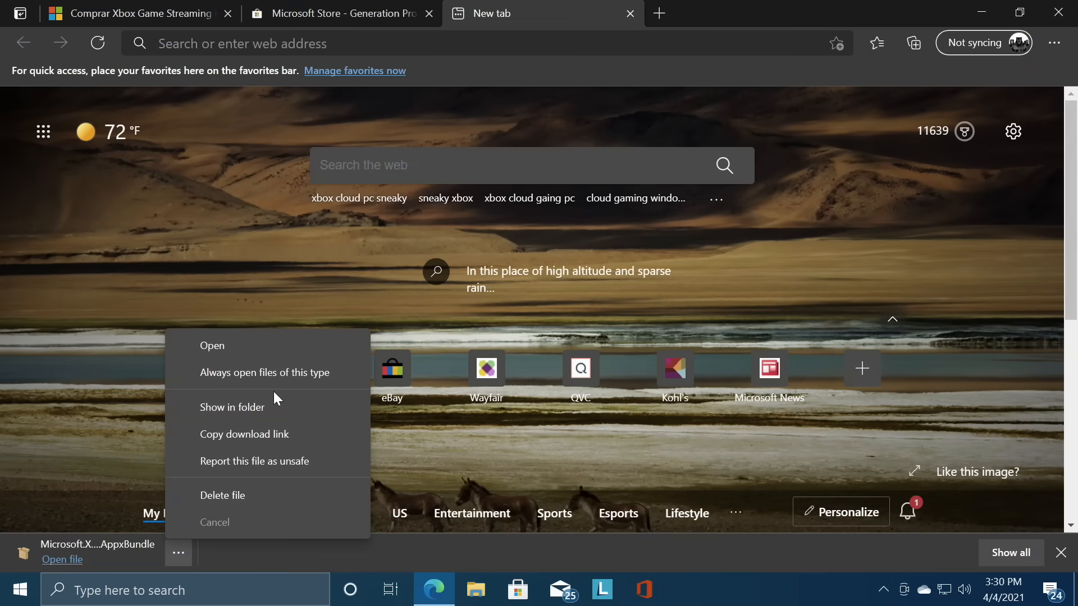
Run the downloaded AppxBundle from its folder and minimise Explorer and Edge
click(232, 407)
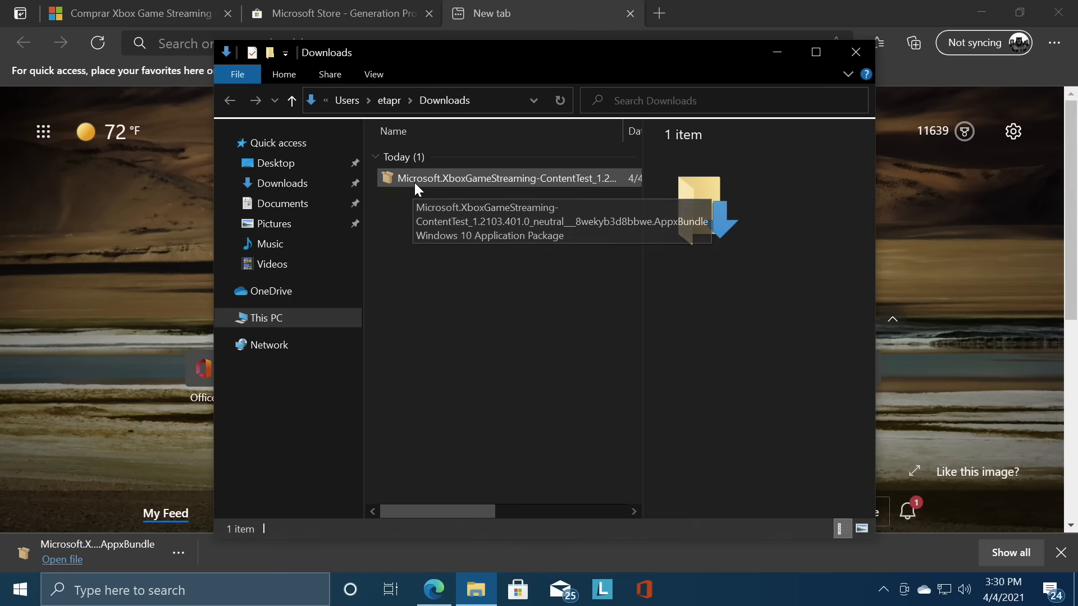
double_click(509, 179)
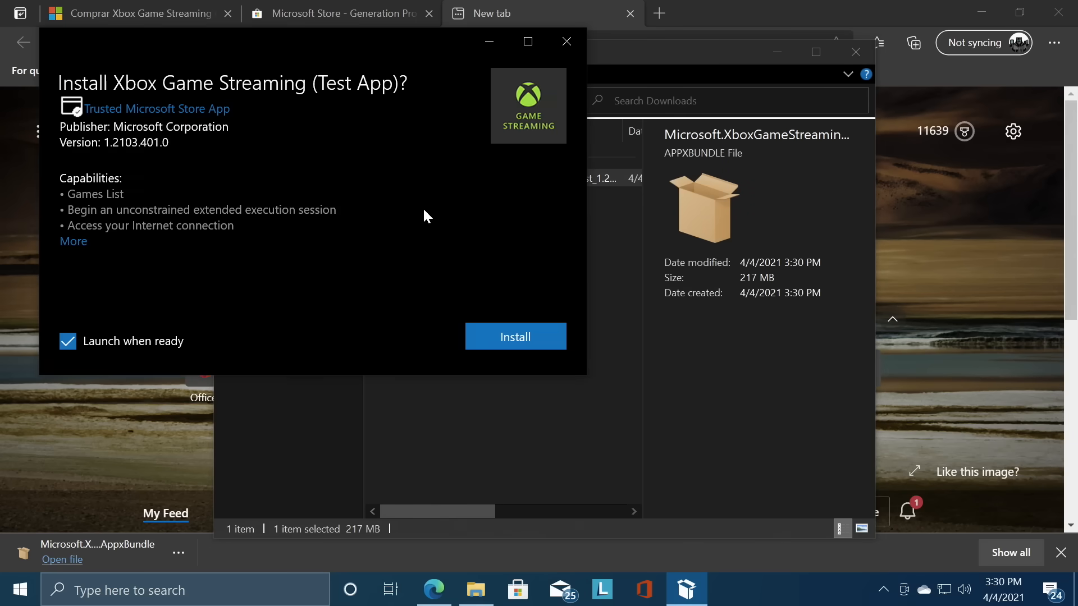
click(566, 42)
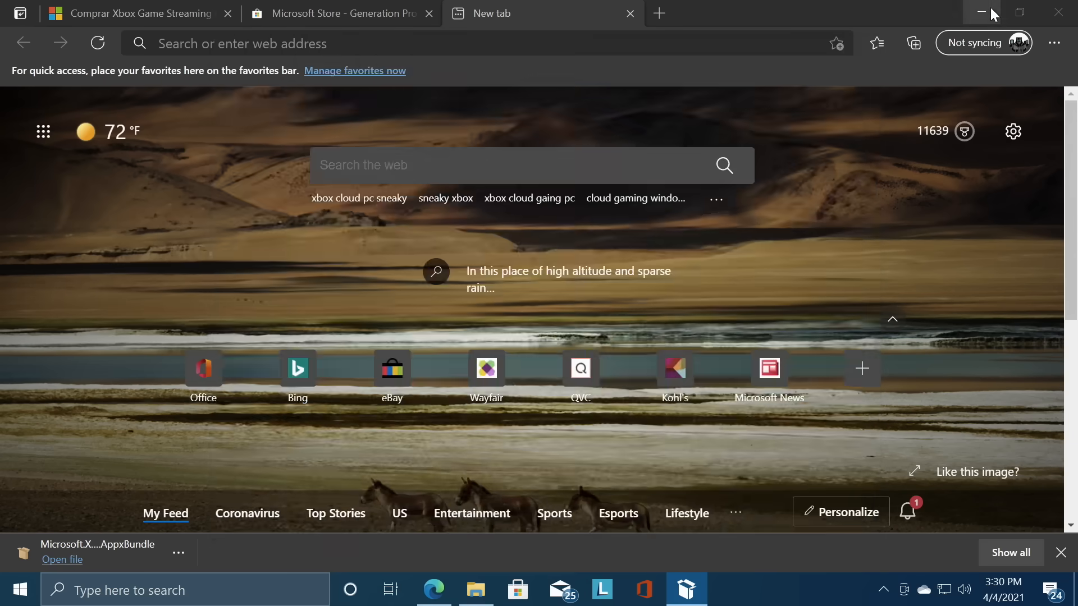
click(984, 13)
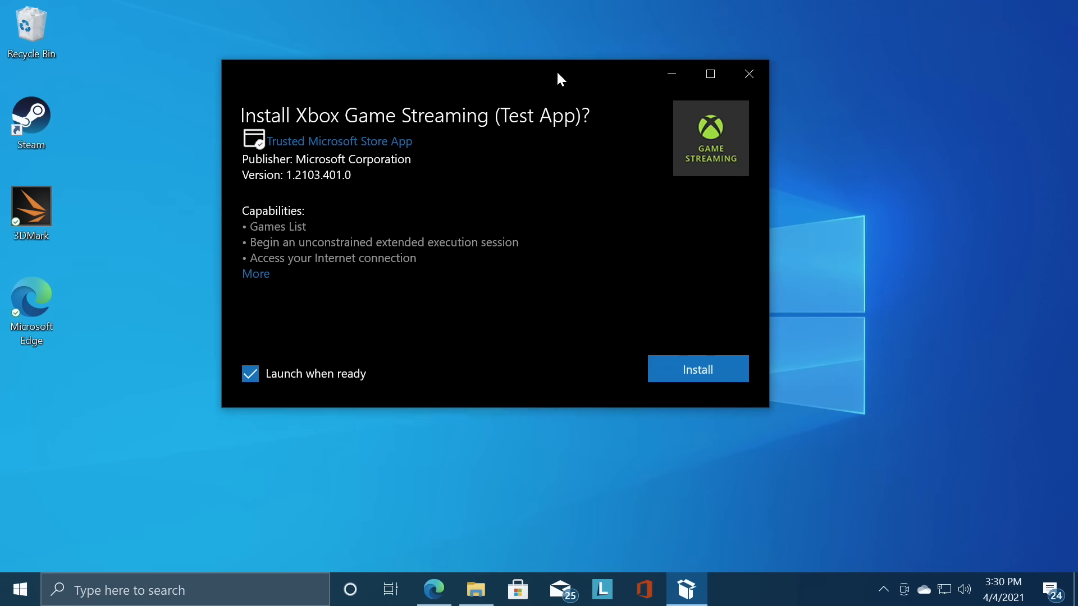
Install Xbox Game Streaming (Test App) and launch it when done
click(697, 370)
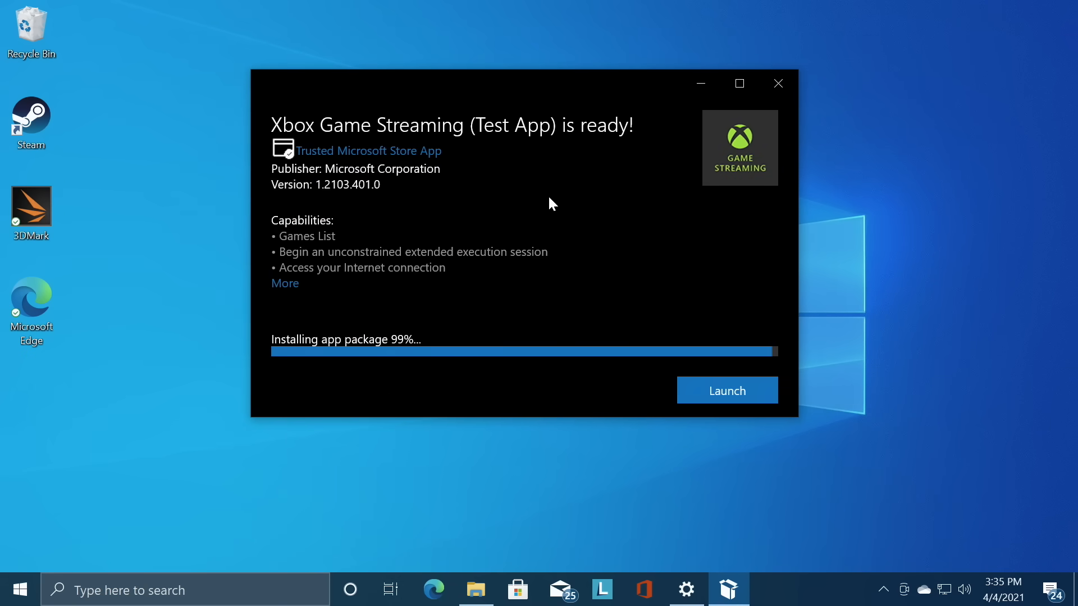
click(727, 390)
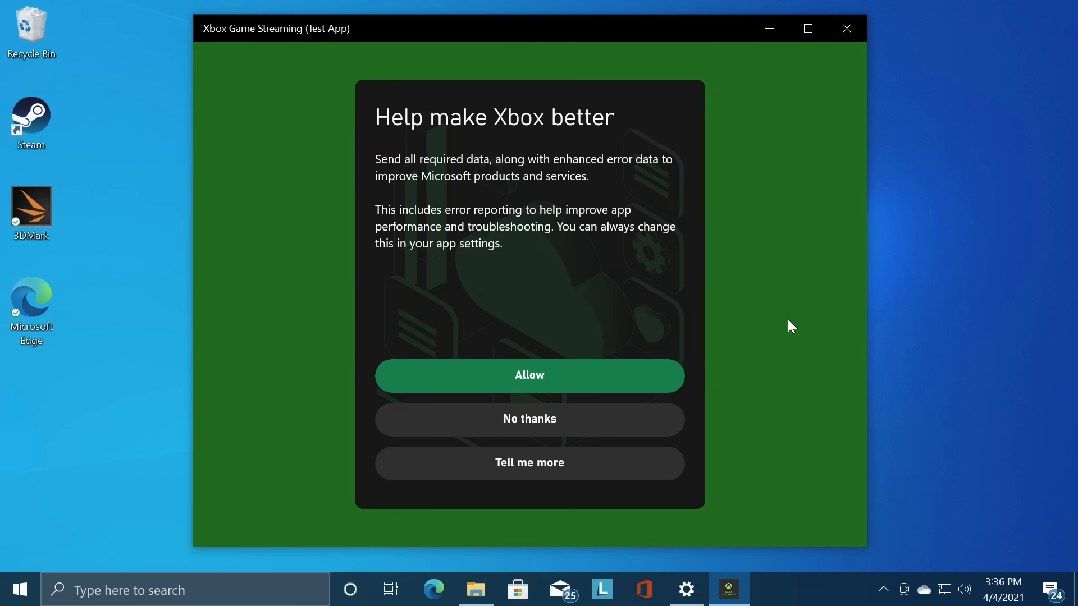
Allow telemetry and continue past the publisher data-sharing notice to the home screen
click(529, 375)
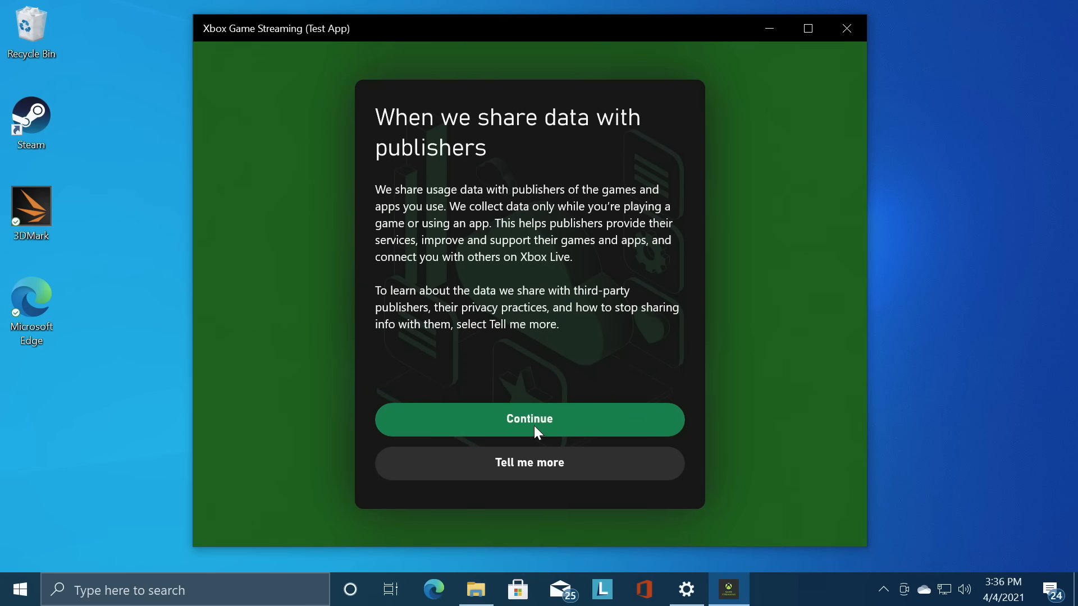
click(529, 419)
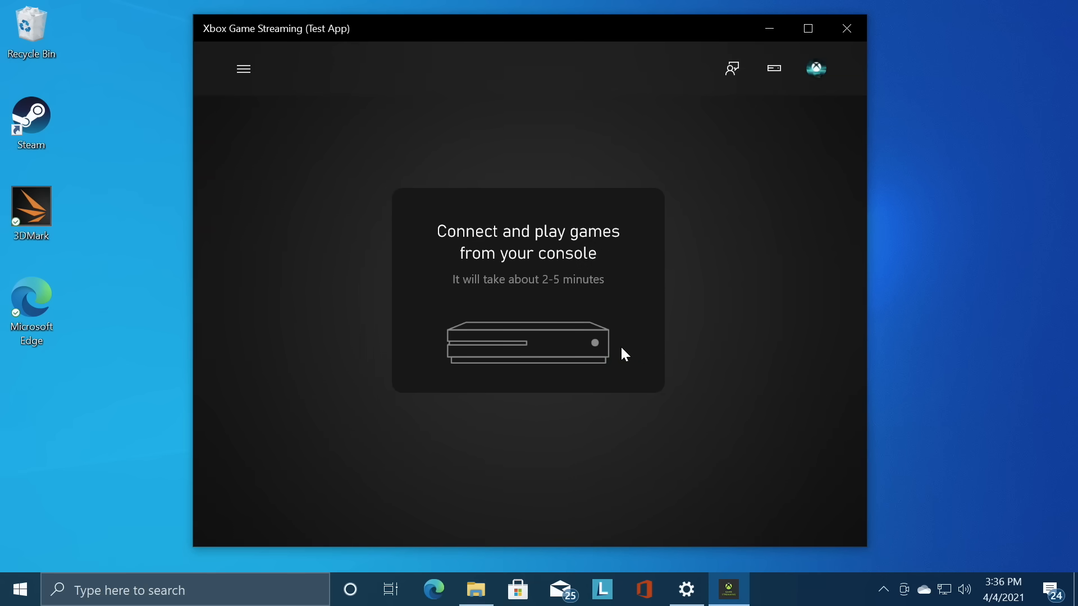
mouse_move(556, 318)
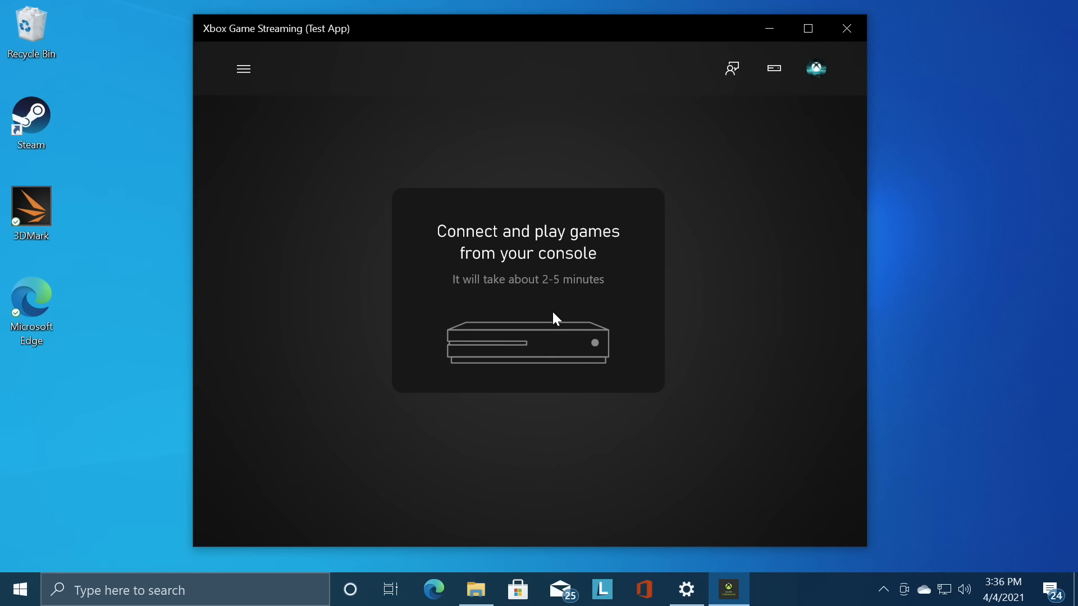
mouse_move(242, 68)
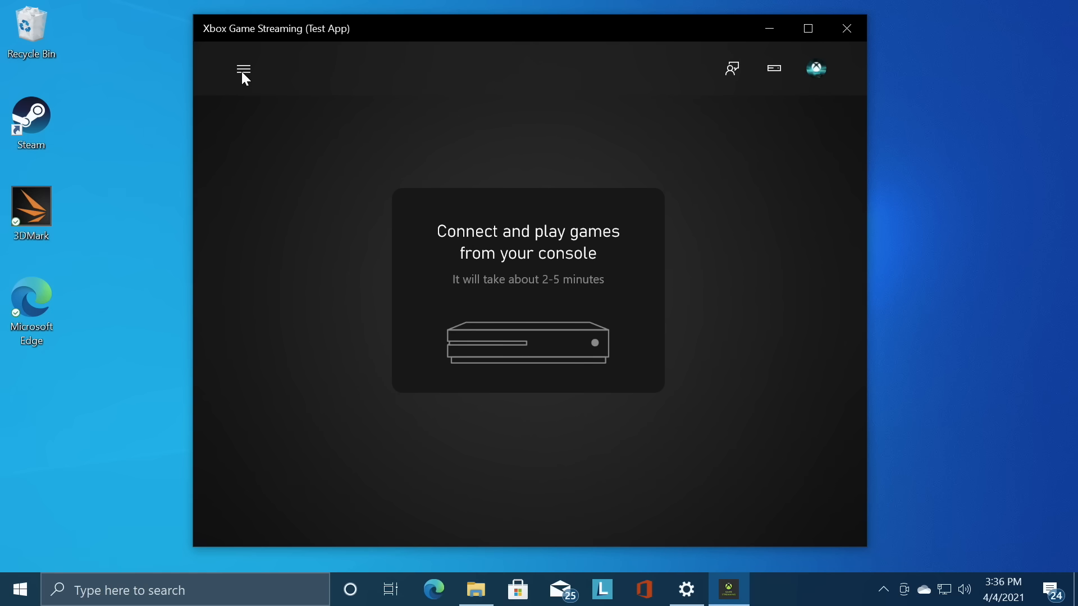
Switch to Project xCloud from the navigation menu and jump in to the preview
click(242, 70)
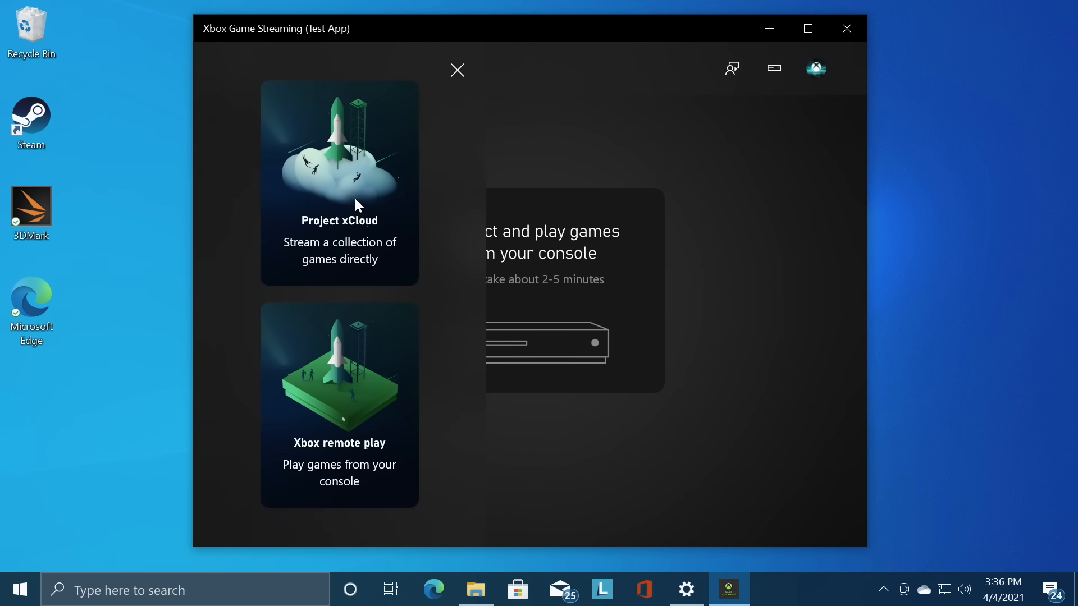
click(340, 182)
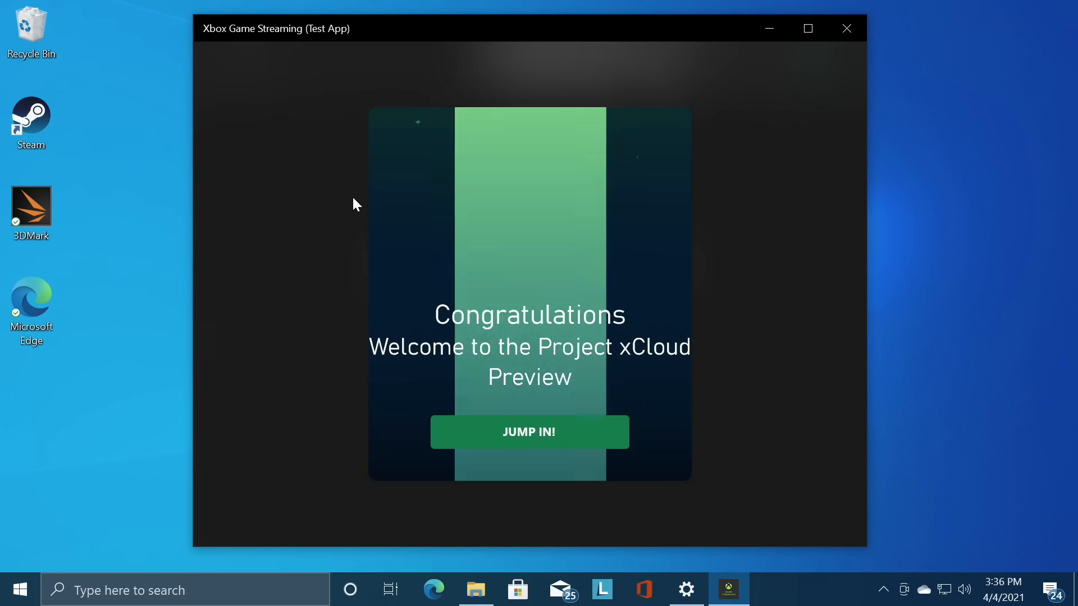
click(529, 431)
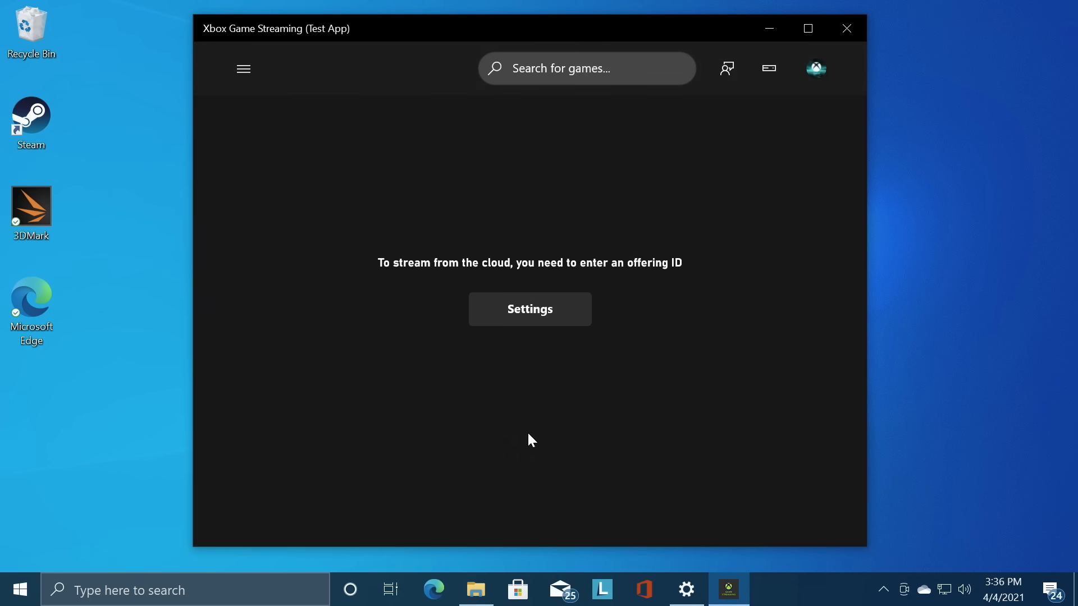
Enter XGPUBeta as the Developer offering ID so the cloud library lists Forza Horizon 4, Halo and Grounded
click(529, 309)
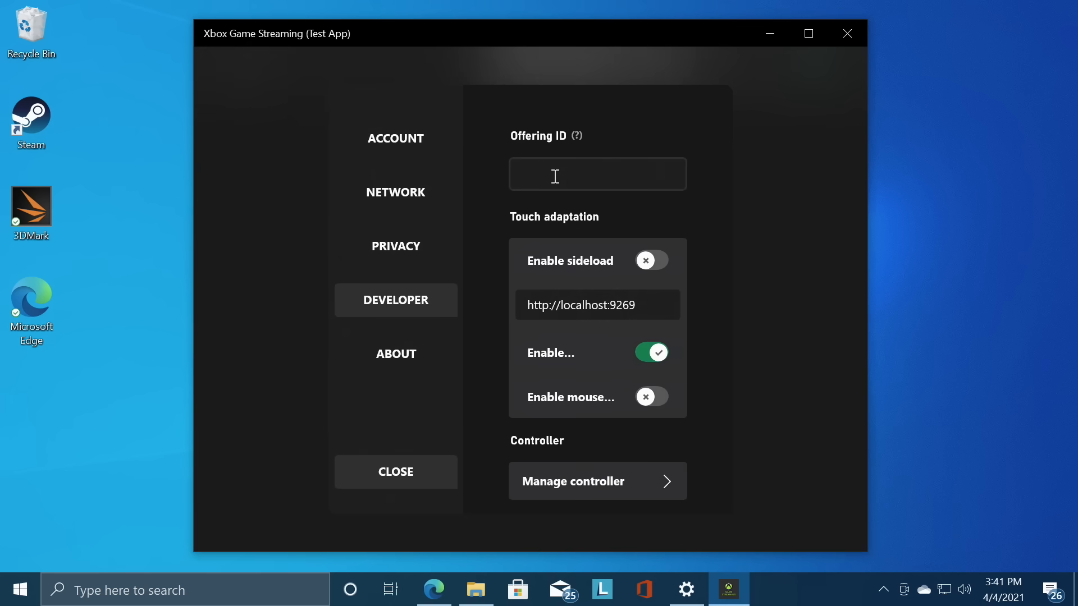
click(596, 172)
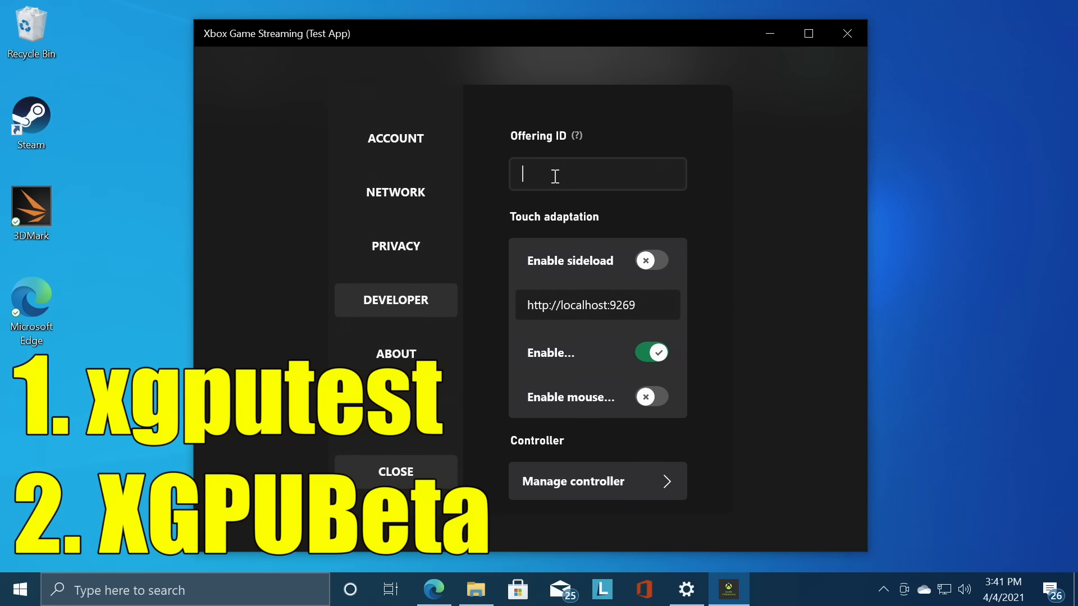
text(x)
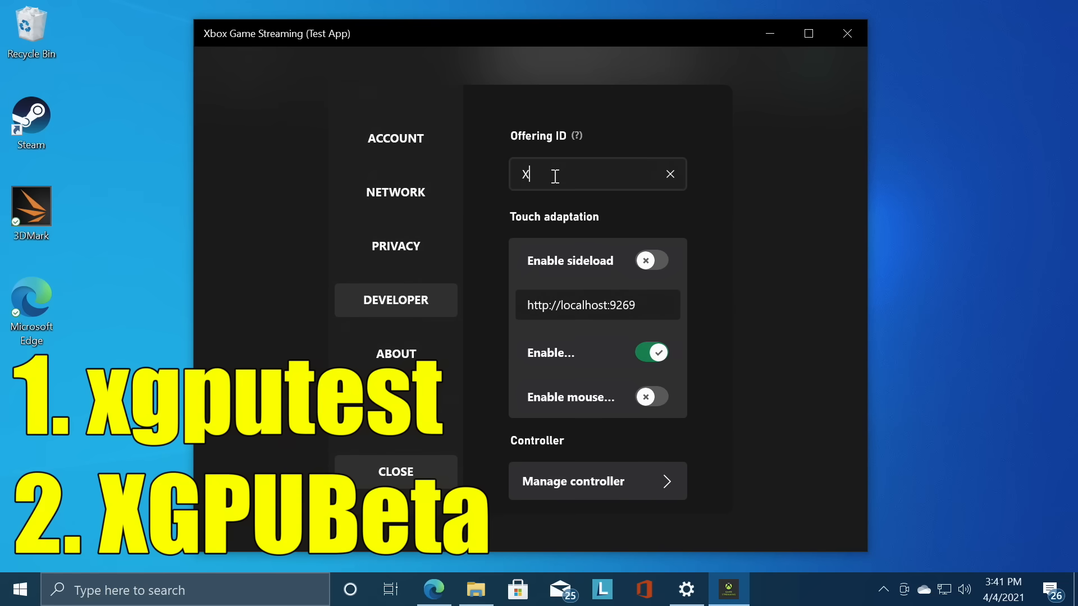
text(XGPUBeta)
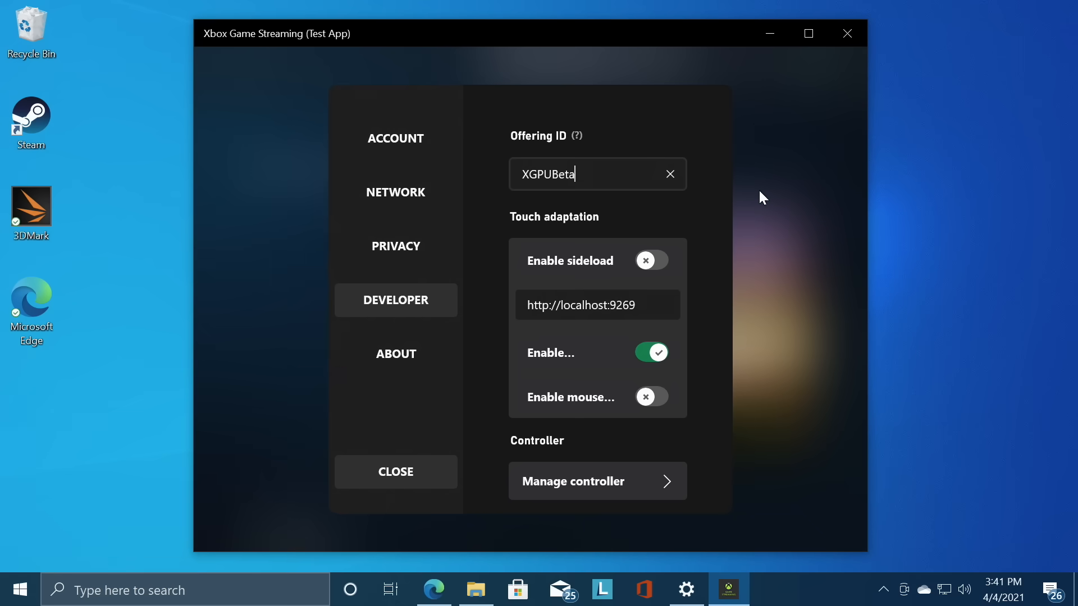
click(395, 472)
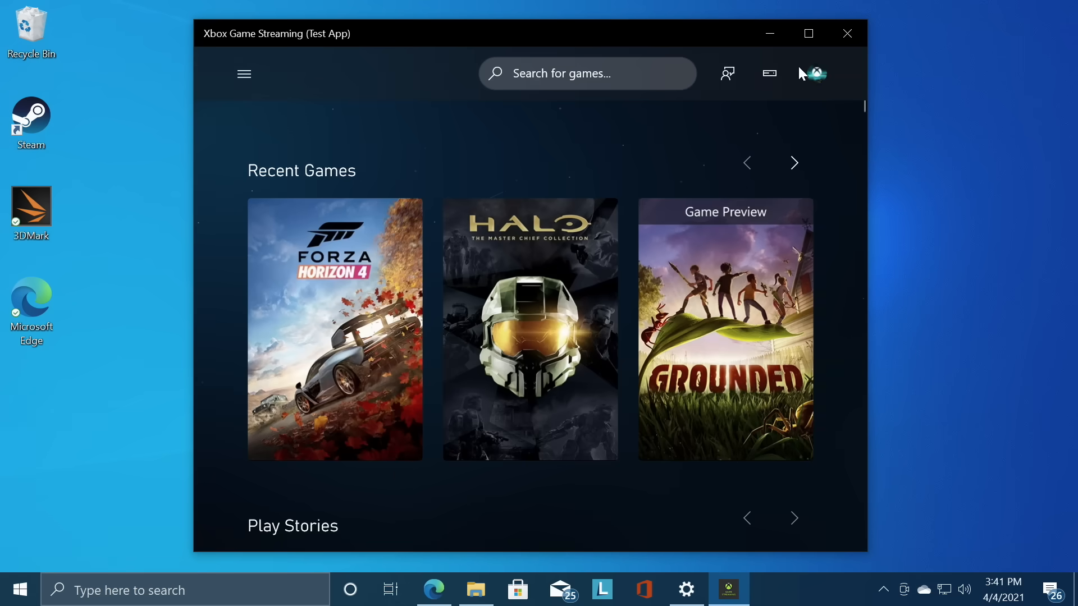
click(809, 33)
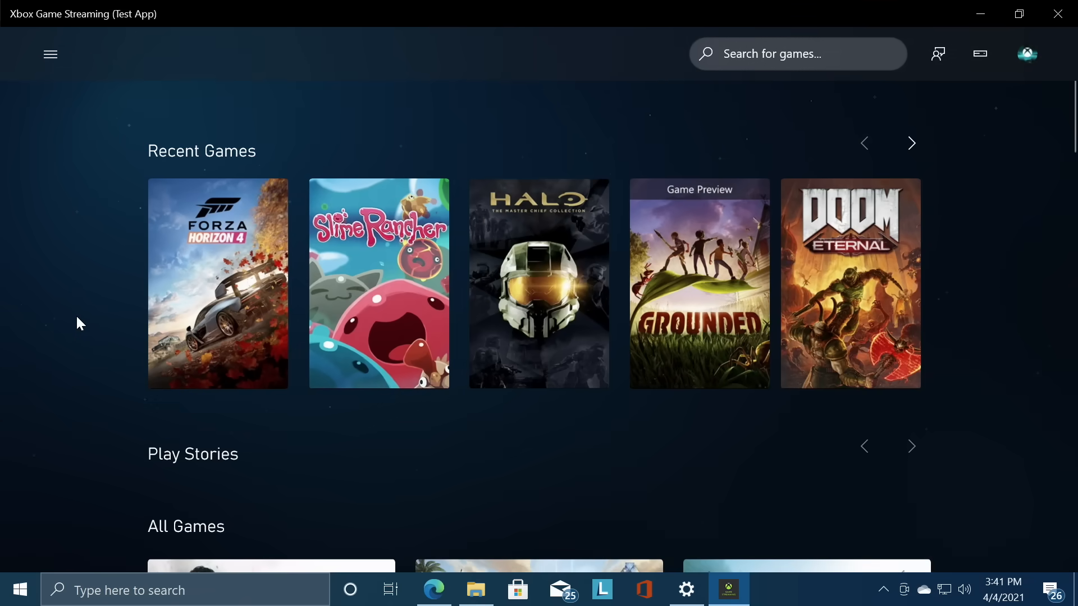
click(911, 143)
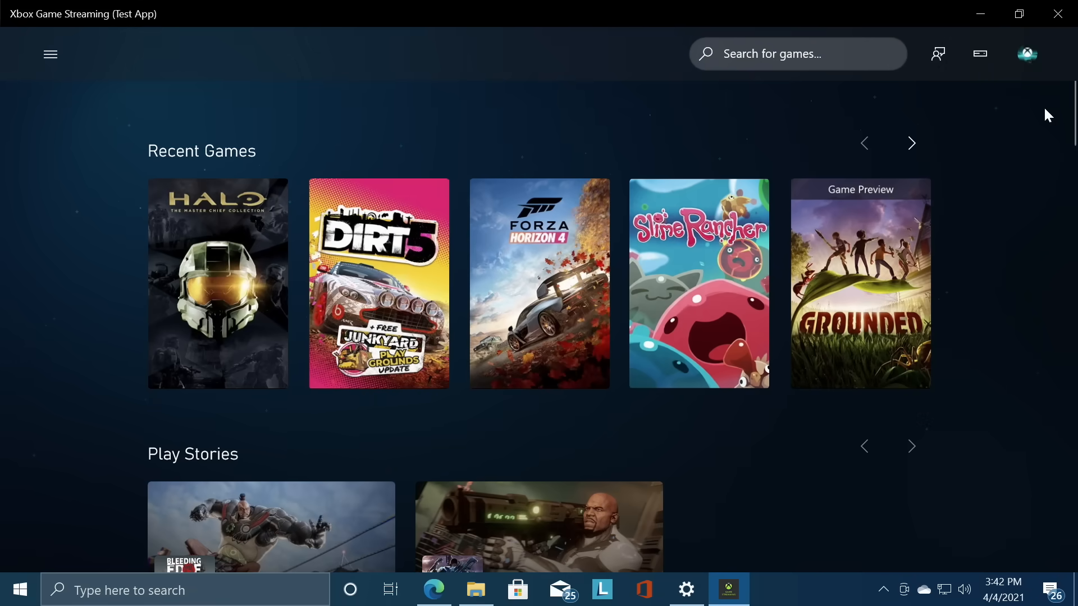
mouse_move(1027, 61)
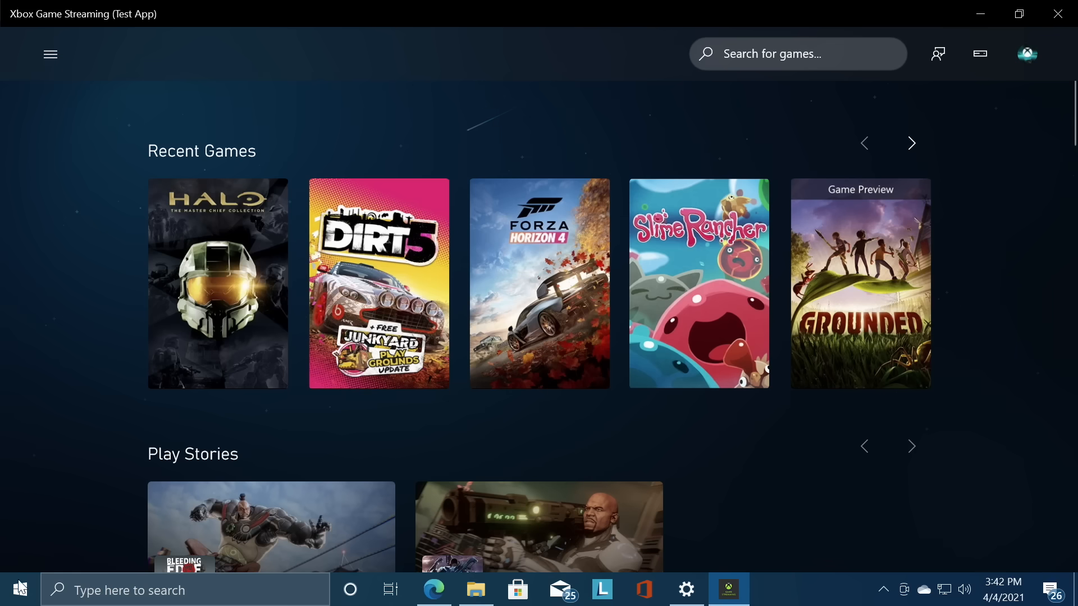
mouse_move(1037, 64)
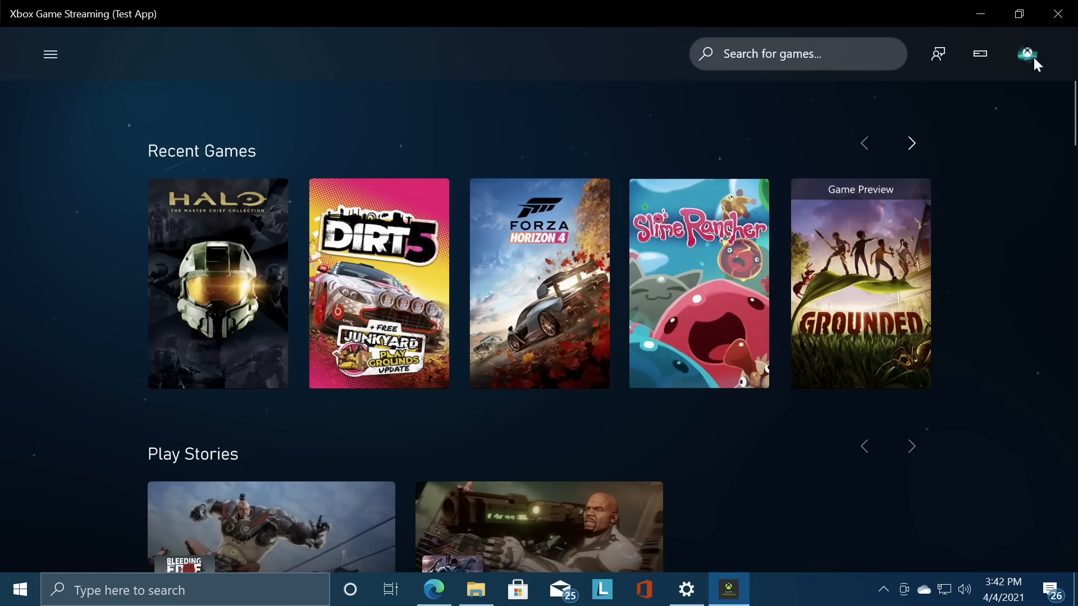
mouse_move(1030, 58)
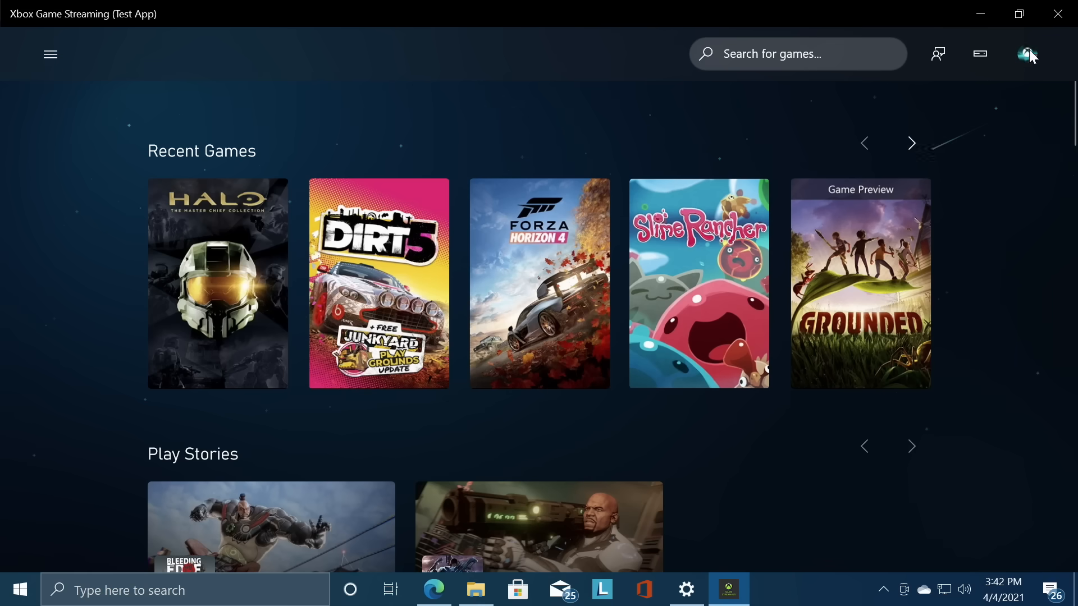
mouse_move(1034, 61)
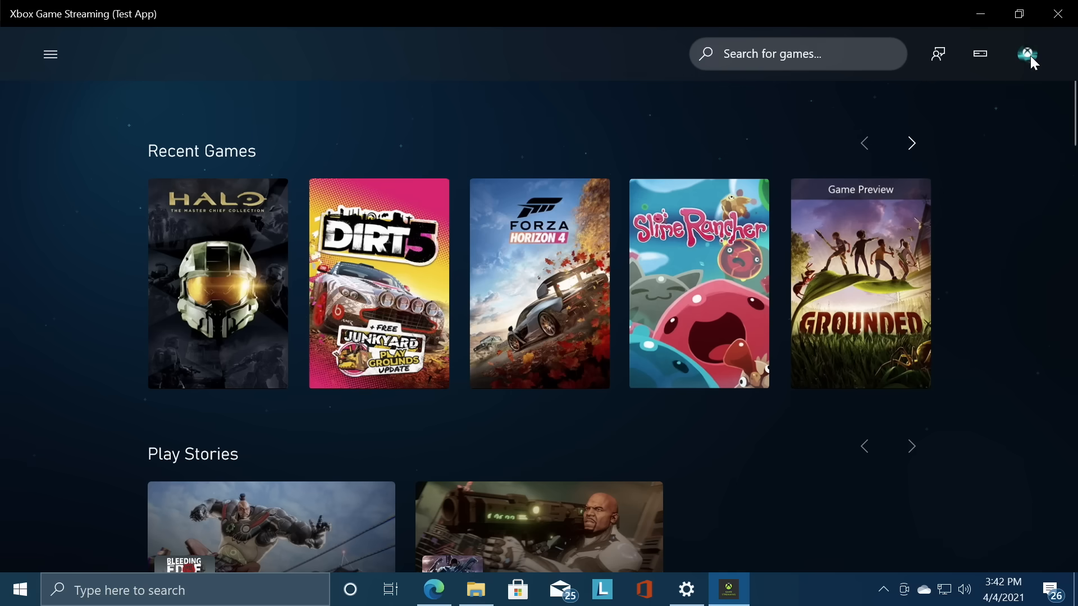
mouse_move(288, 160)
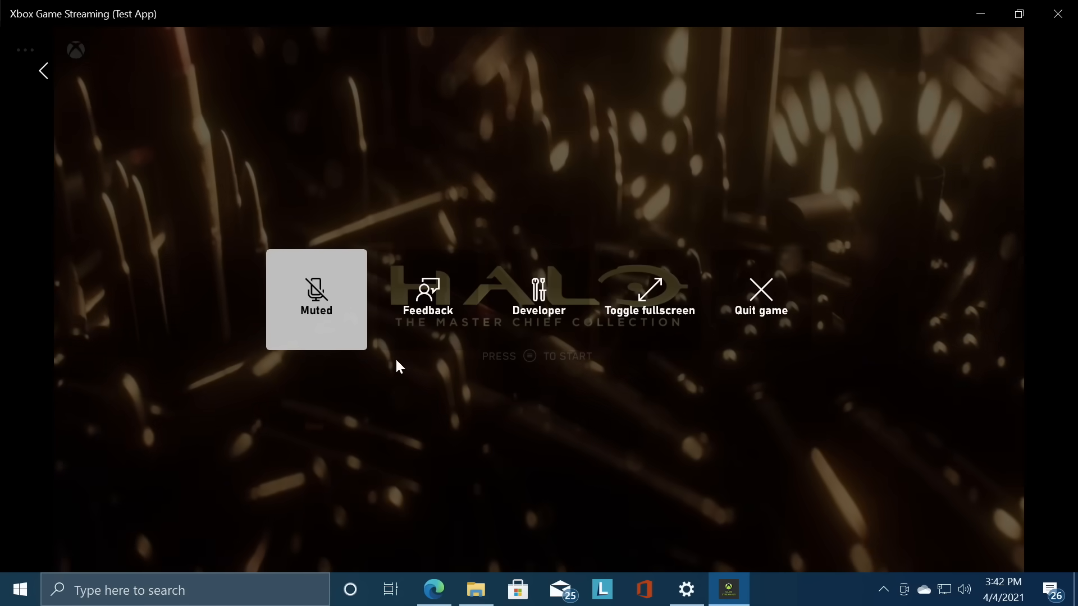
mouse_move(692, 203)
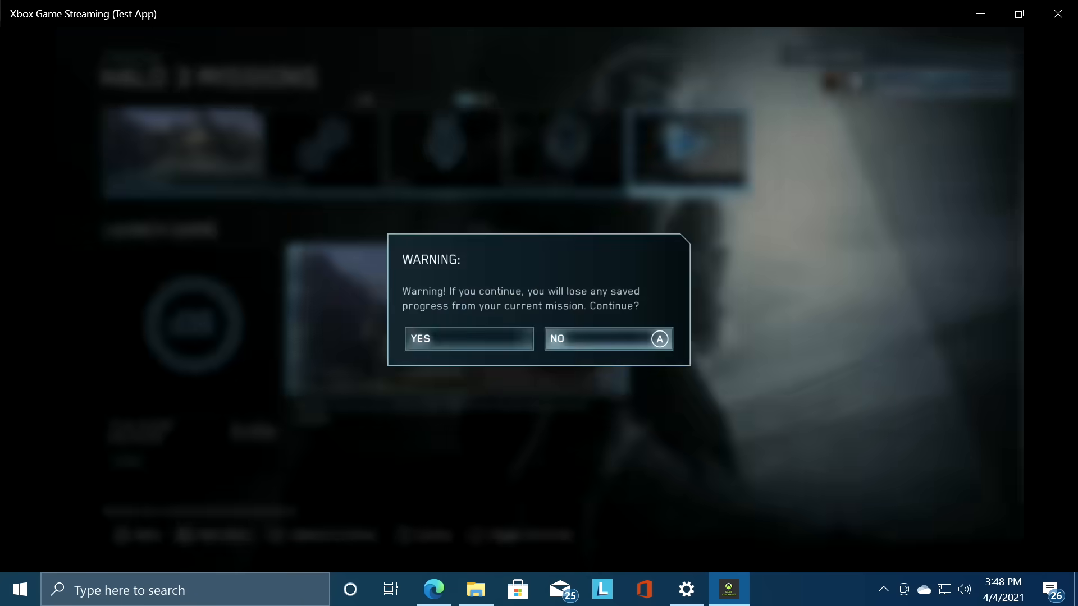
Accept the Halo mission warning with YES and continue into live in-mission gameplay
click(469, 338)
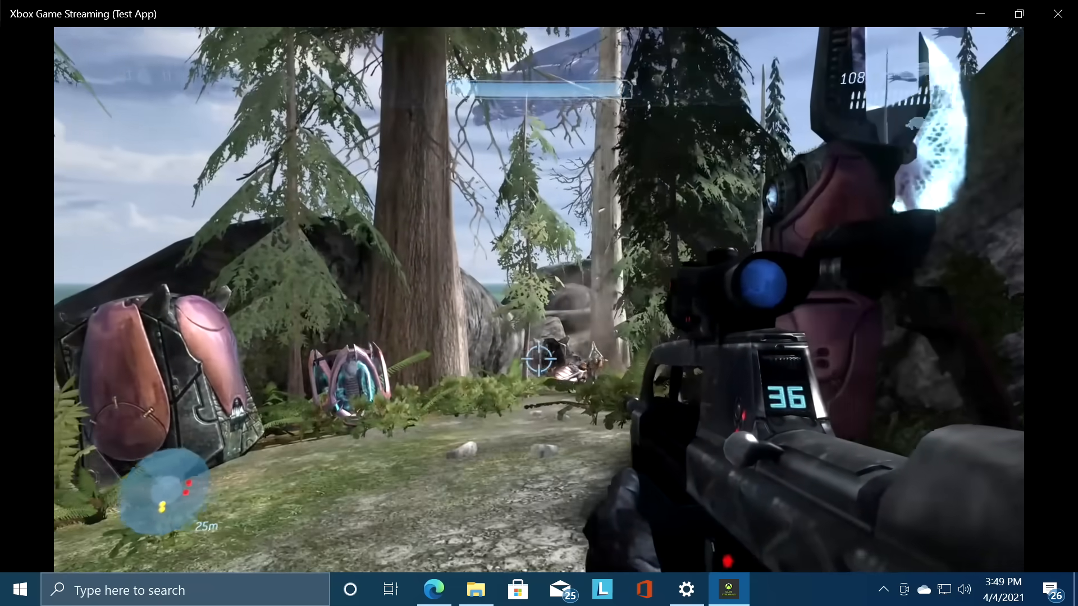
click(537, 361)
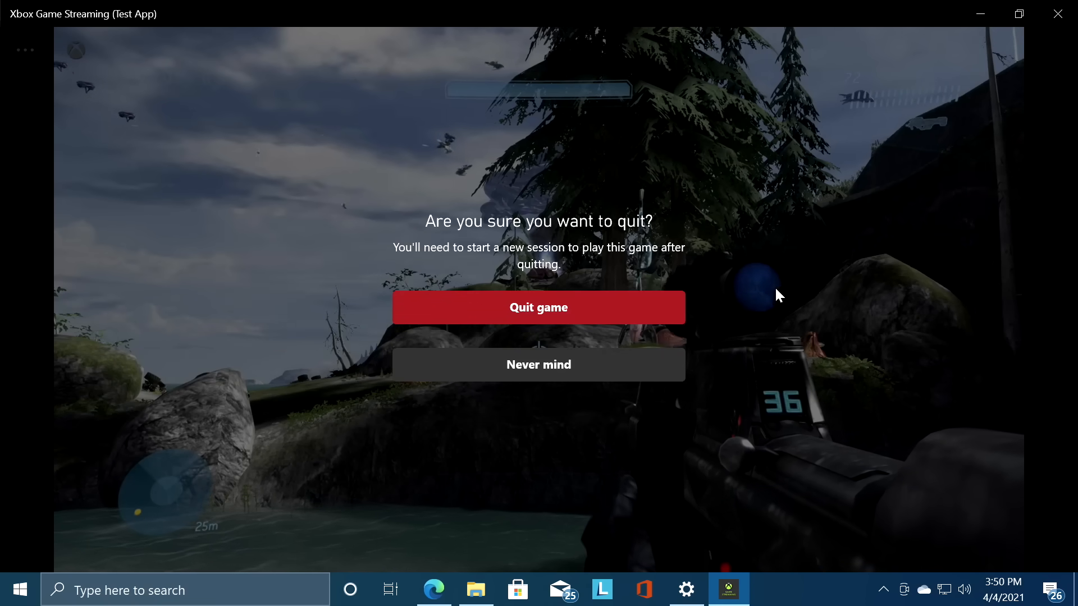
Choose Quit game from the stream menu to end the Halo session
click(538, 307)
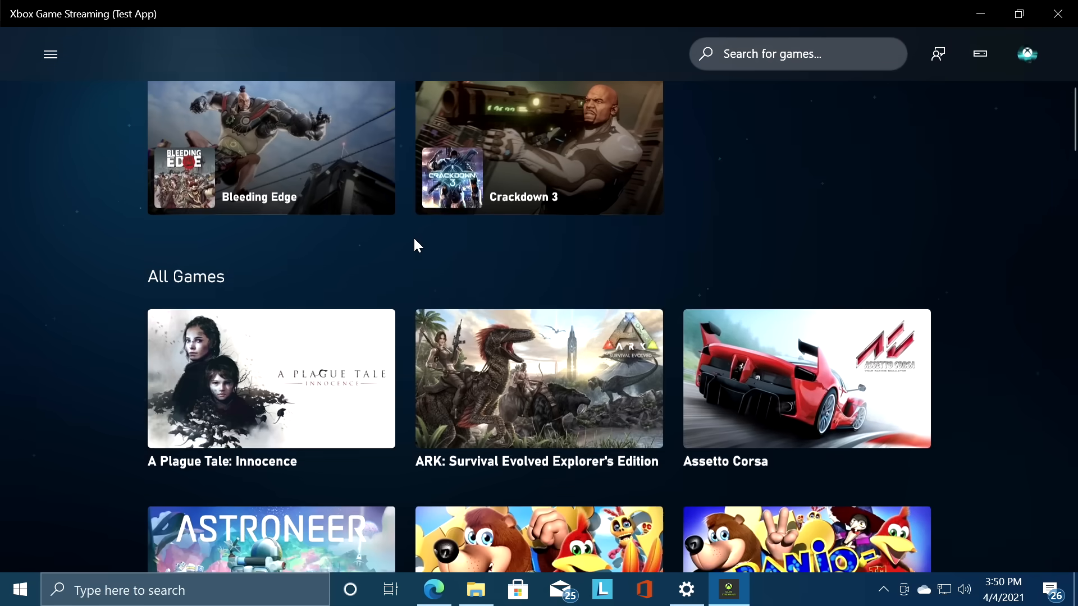
Scroll the All Games catalogue to its end and back up to the Halo titles
scroll(down, 3)
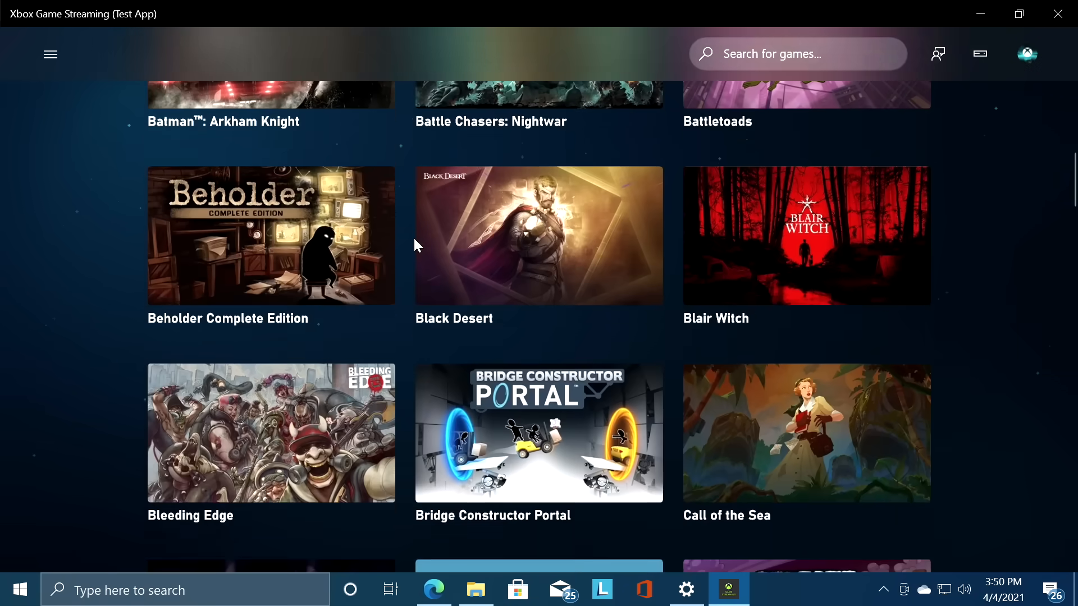
scroll(down, 3)
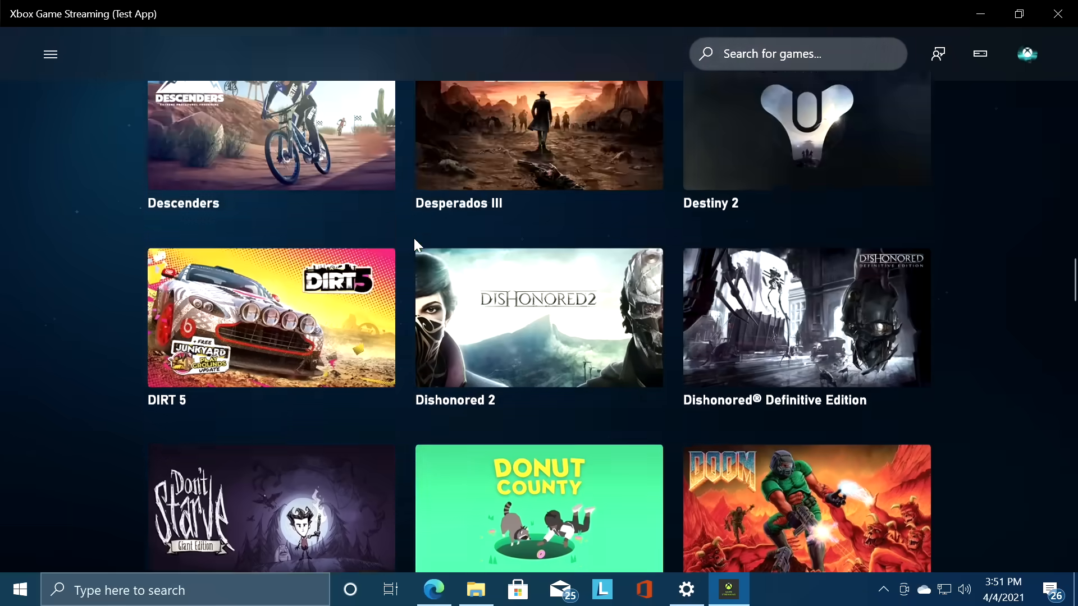
scroll(down, 3)
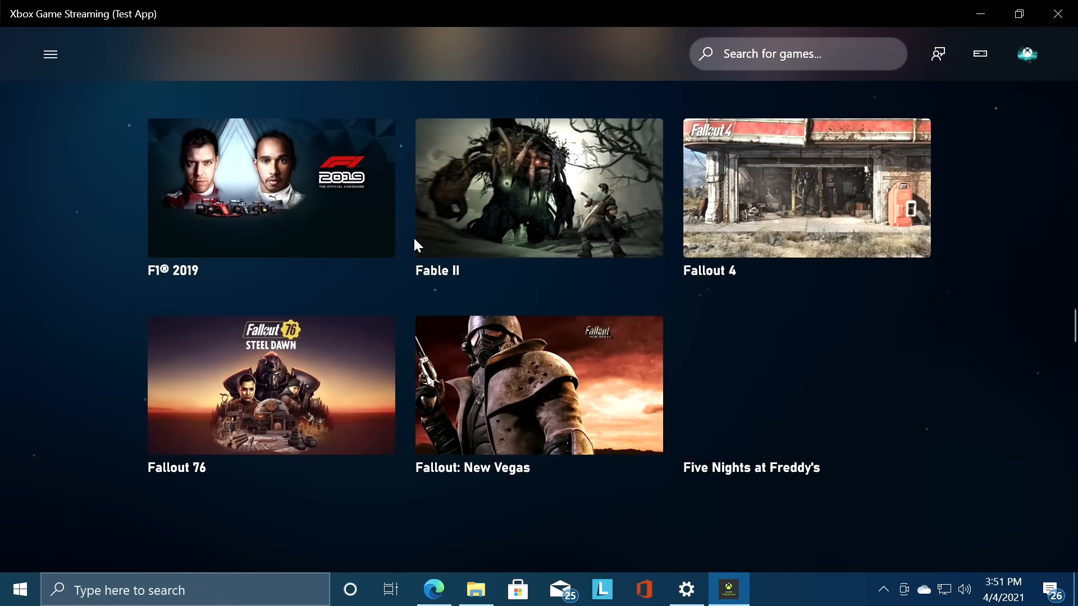
scroll(down, 3)
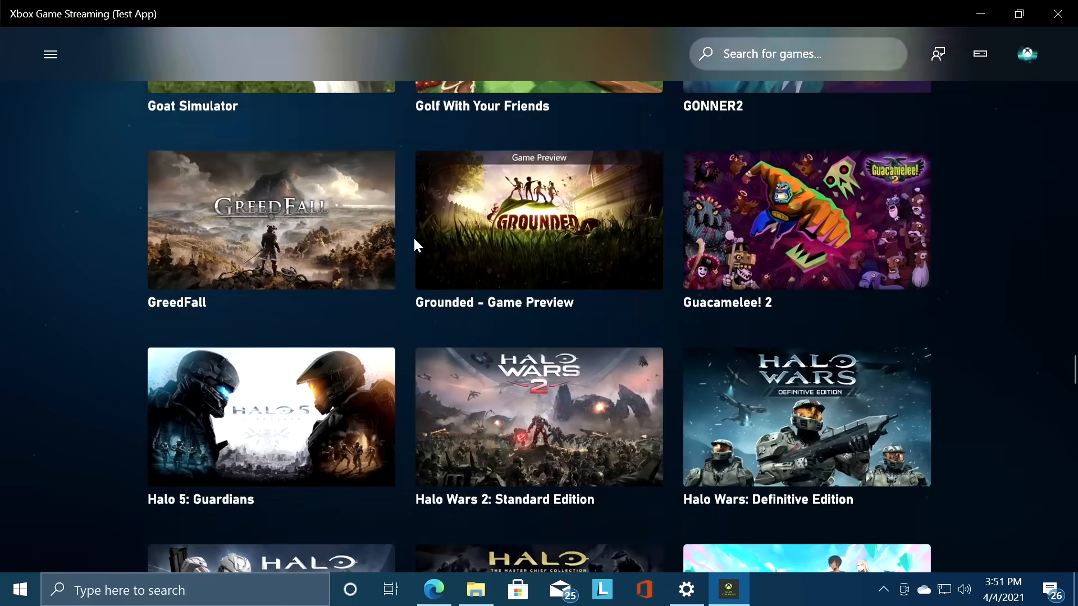
scroll(down, 3)
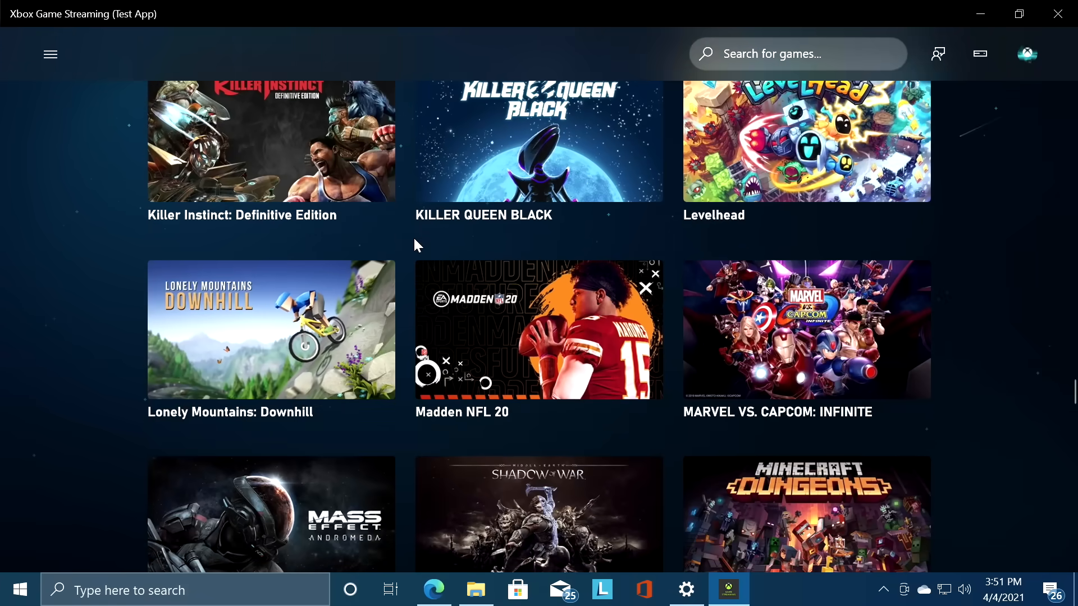
scroll(down, 3)
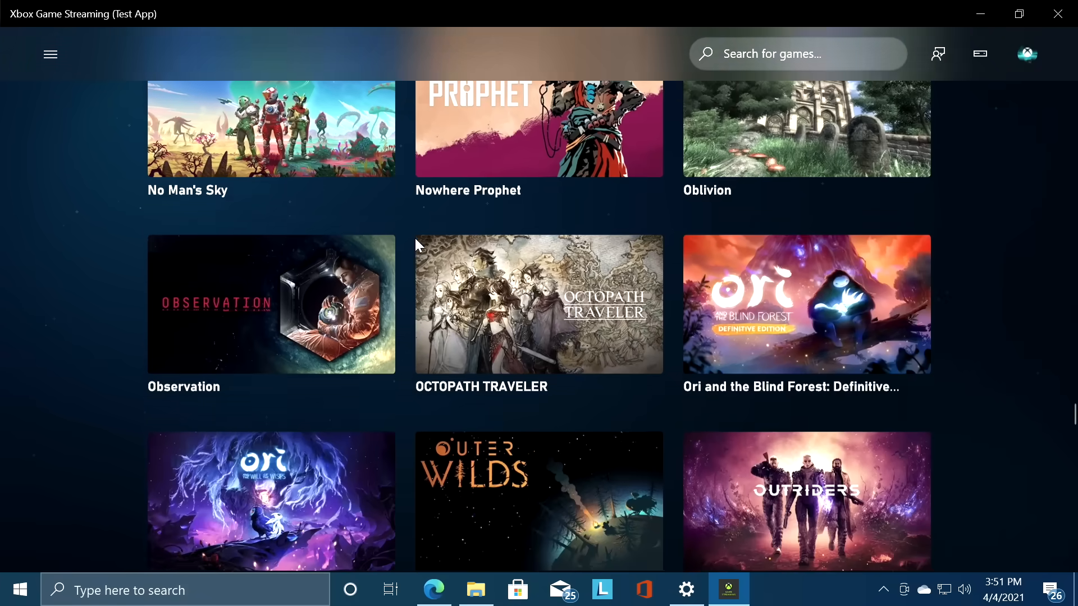
scroll(down, 3)
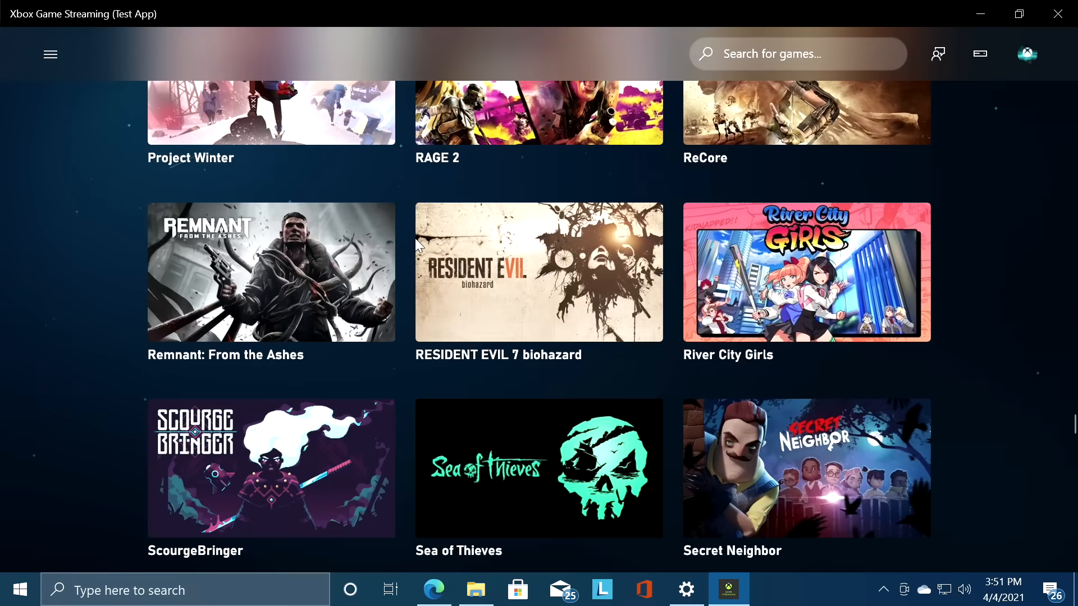
scroll(down, 3)
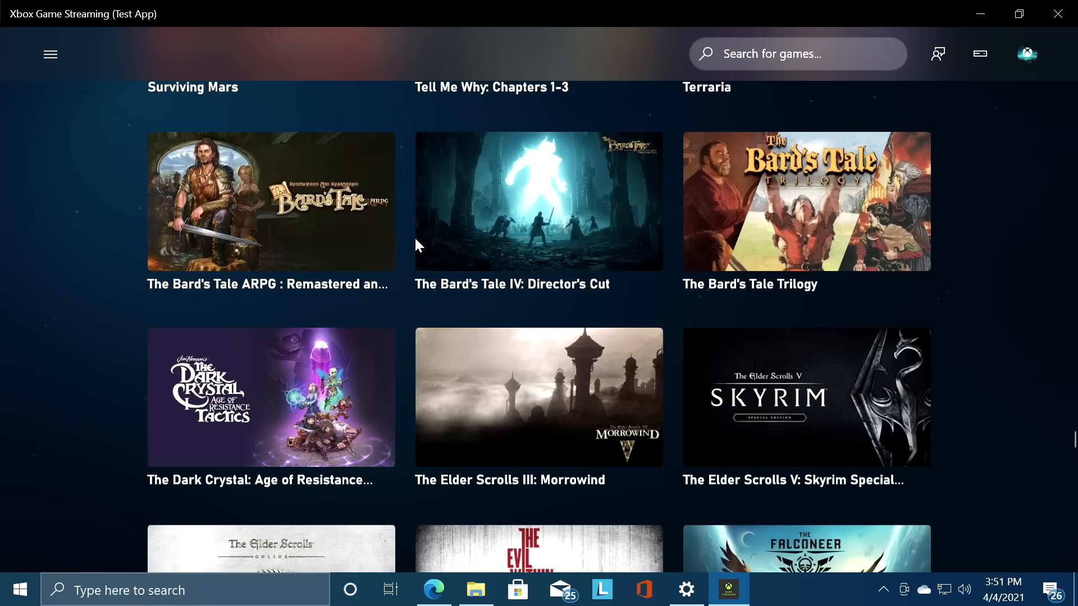
scroll(down, 3)
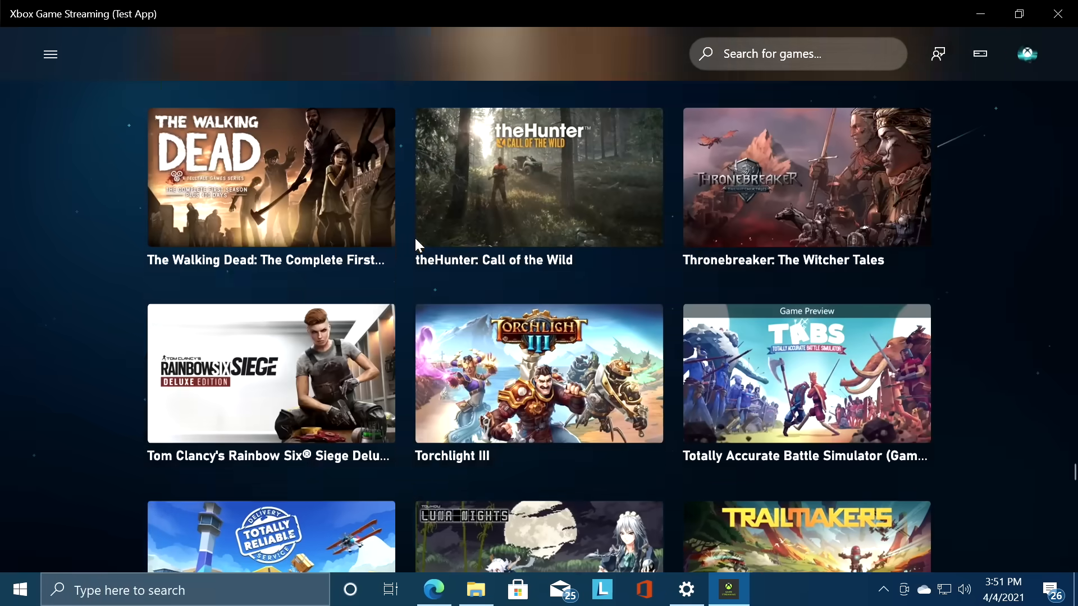
scroll(down, 3)
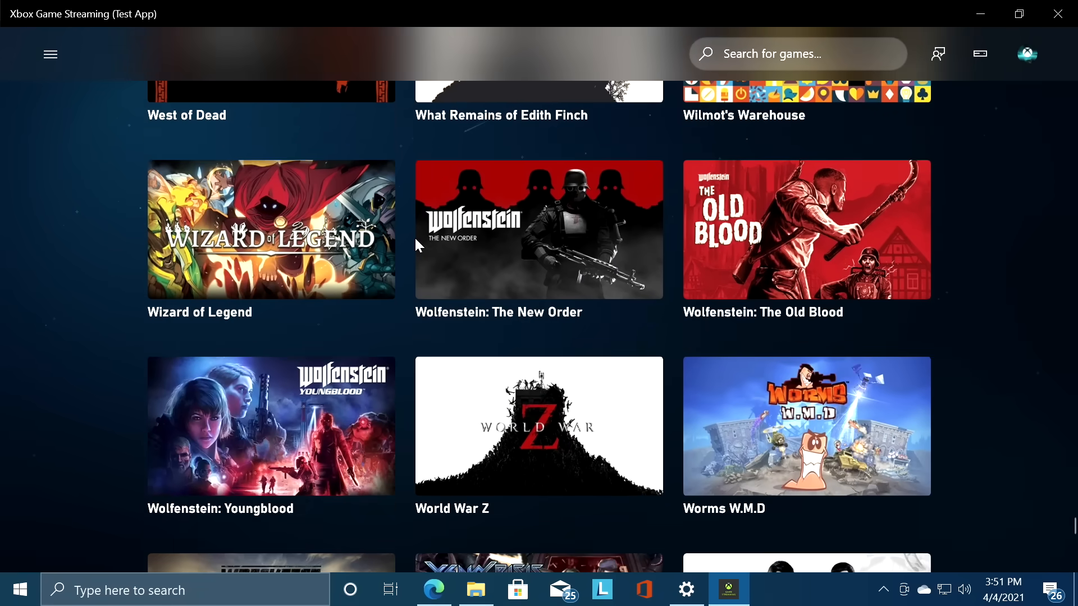
scroll(down, 3)
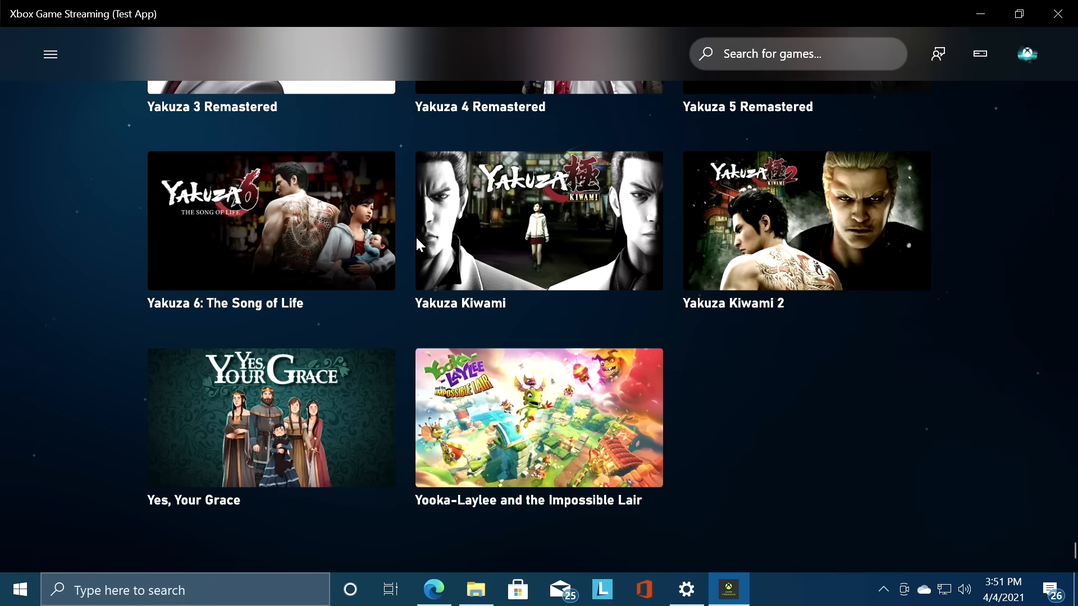
scroll(up, 3)
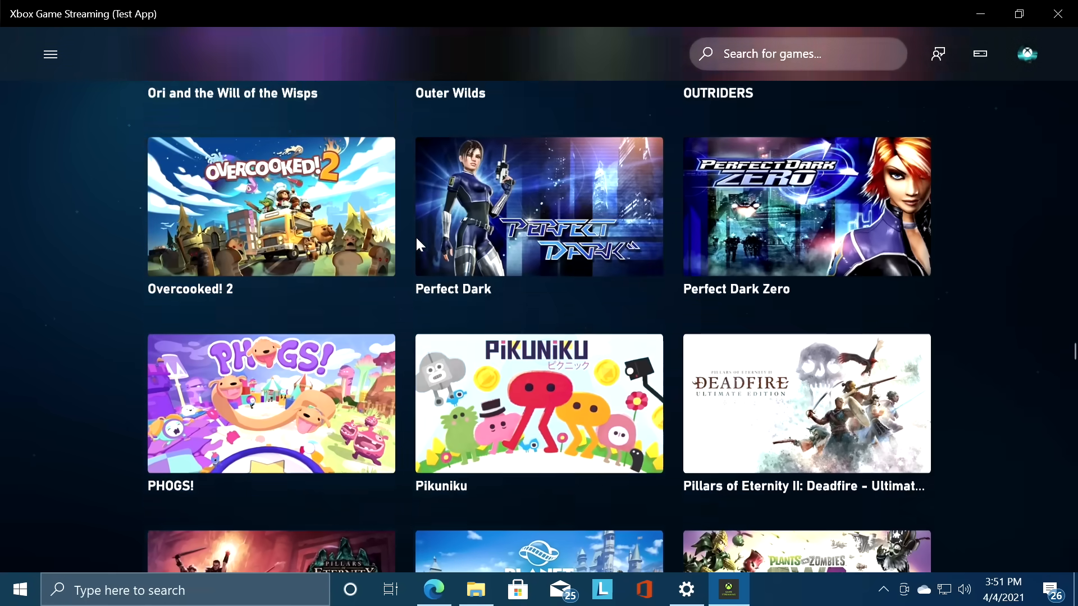
scroll(up, 3)
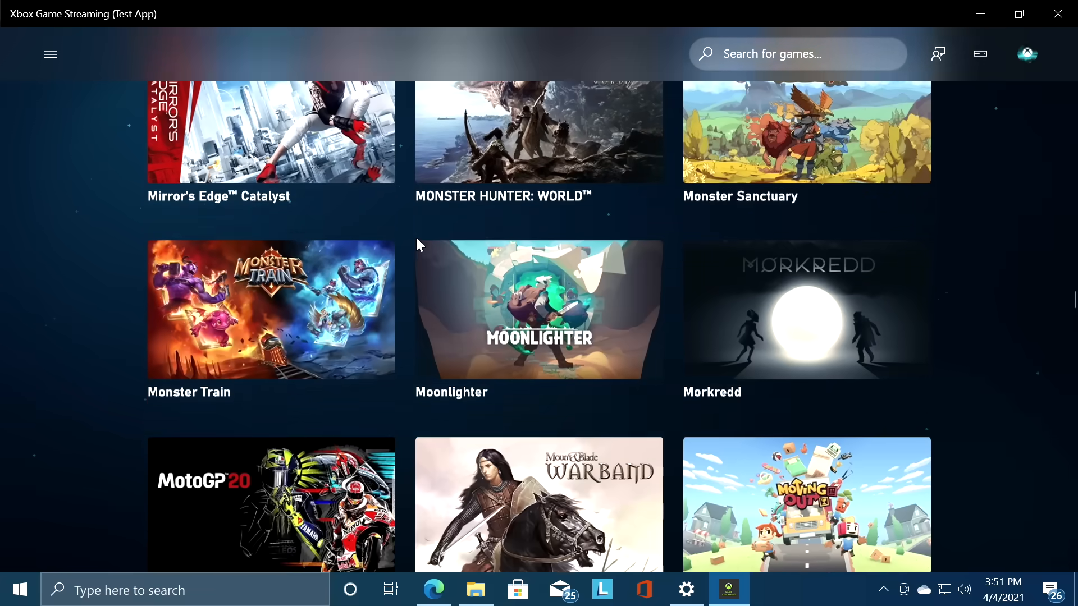
scroll(up, 3)
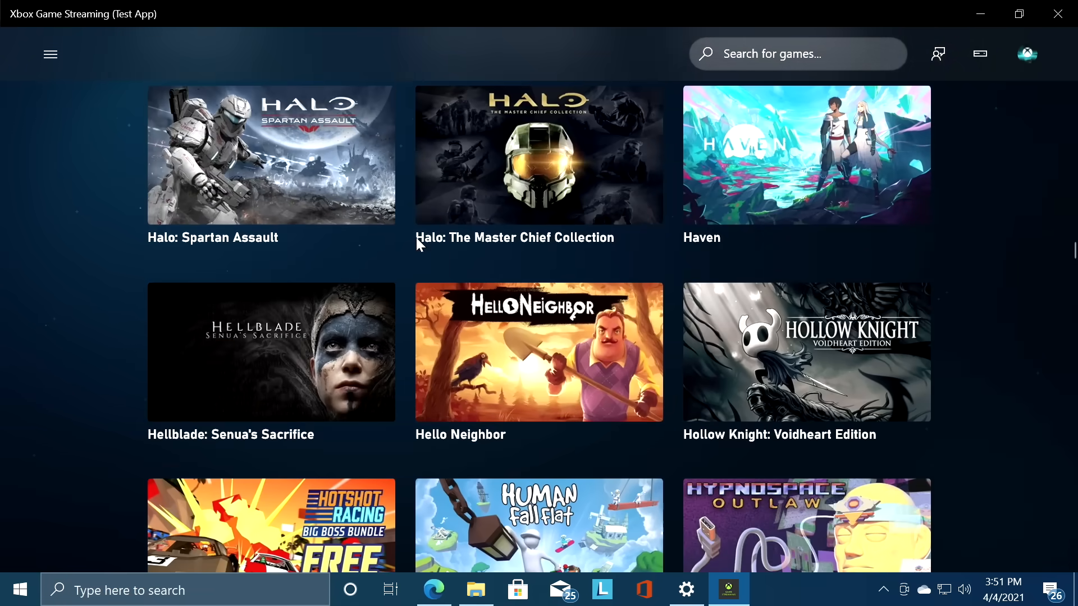